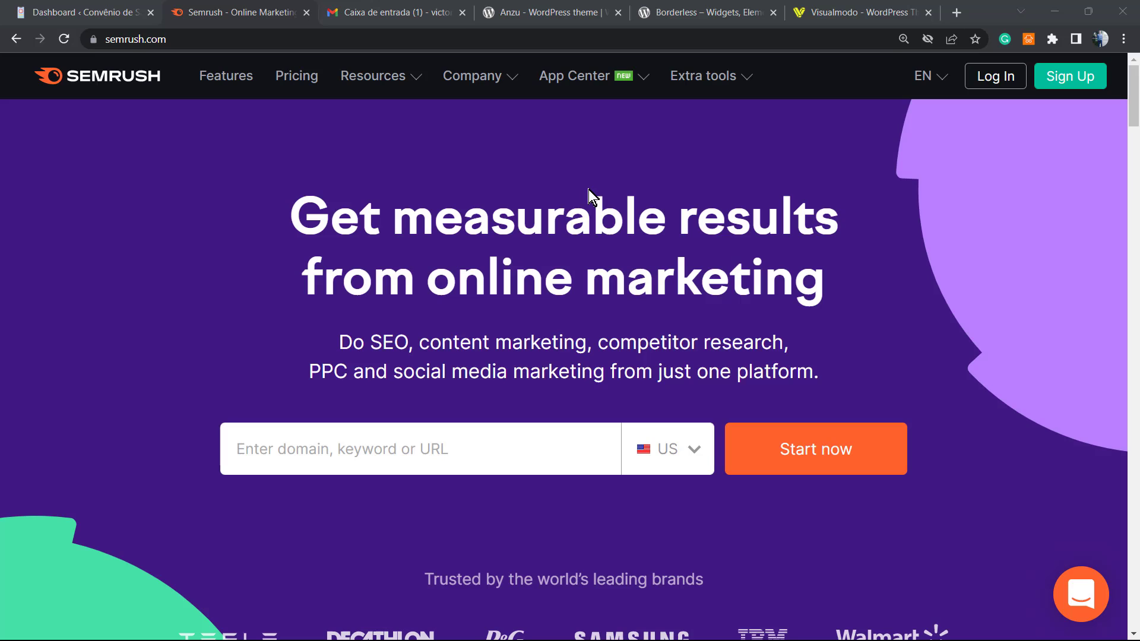
{"action": "mouse_move", "coordinate": [581, 196]}
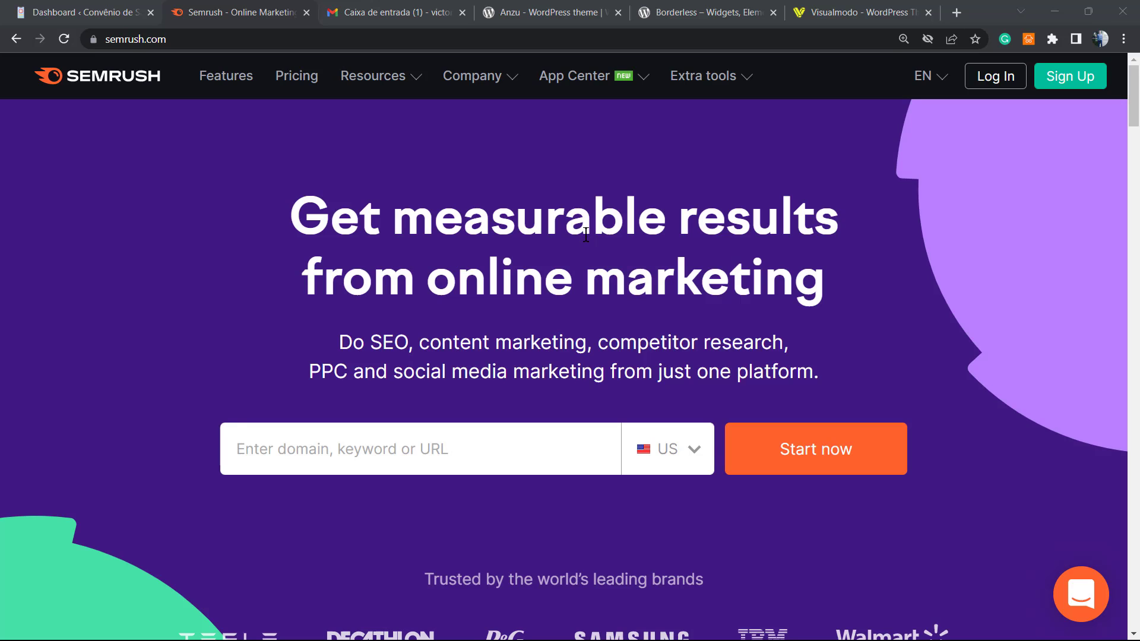
{"action": "mouse_move", "coordinate": [560, 285]}
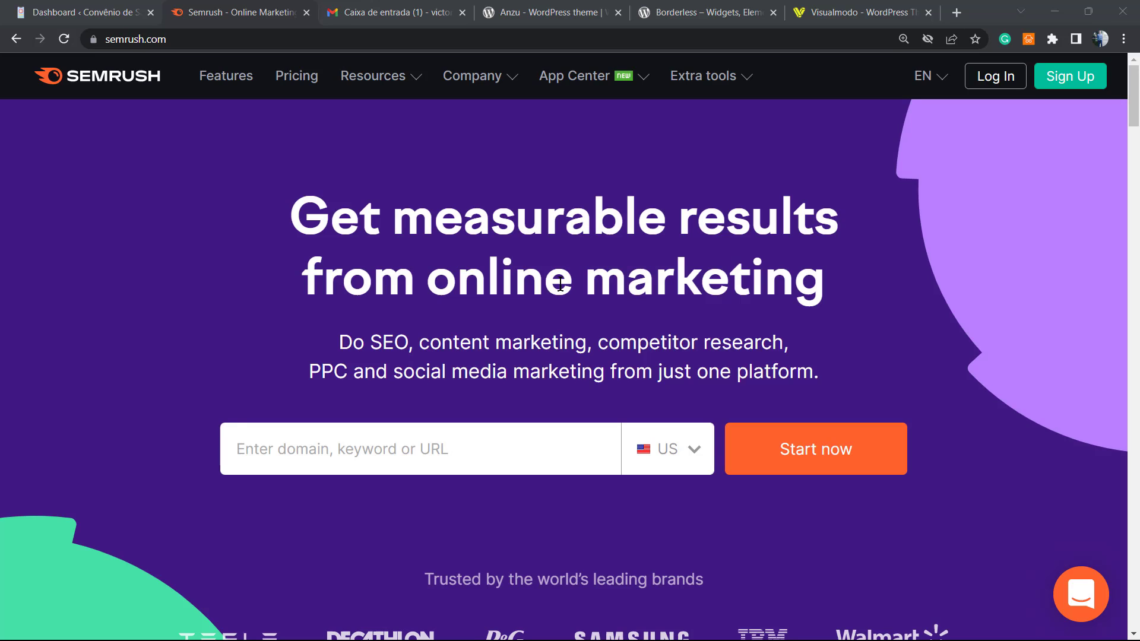
{"action": "mouse_move", "coordinate": [498, 299]}
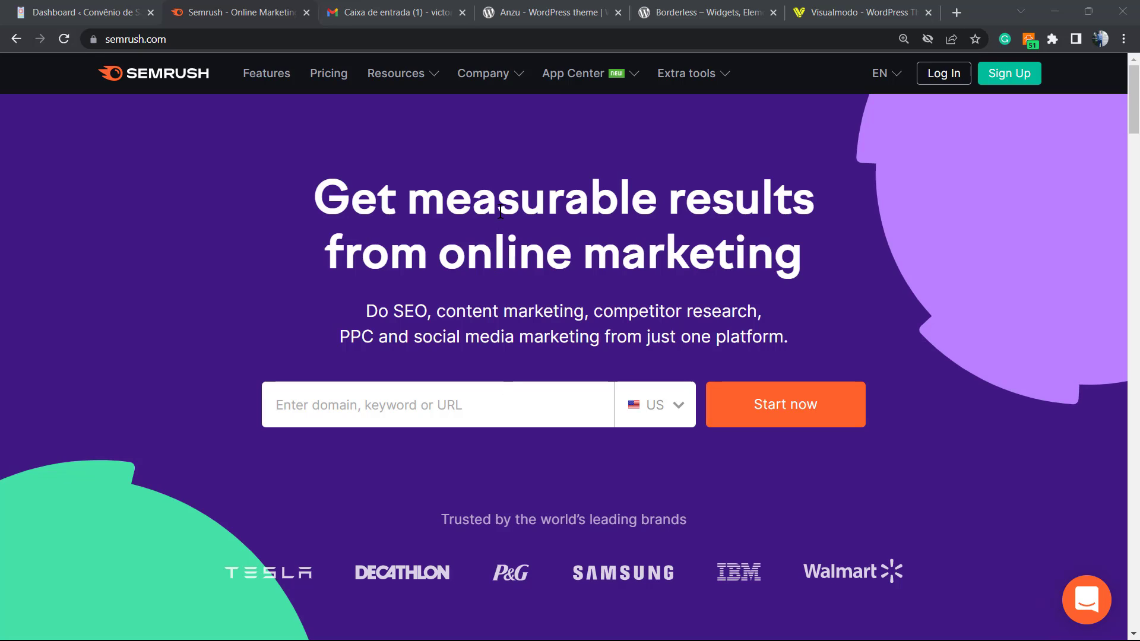
{"action": "mouse_move", "coordinate": [334, 105]}
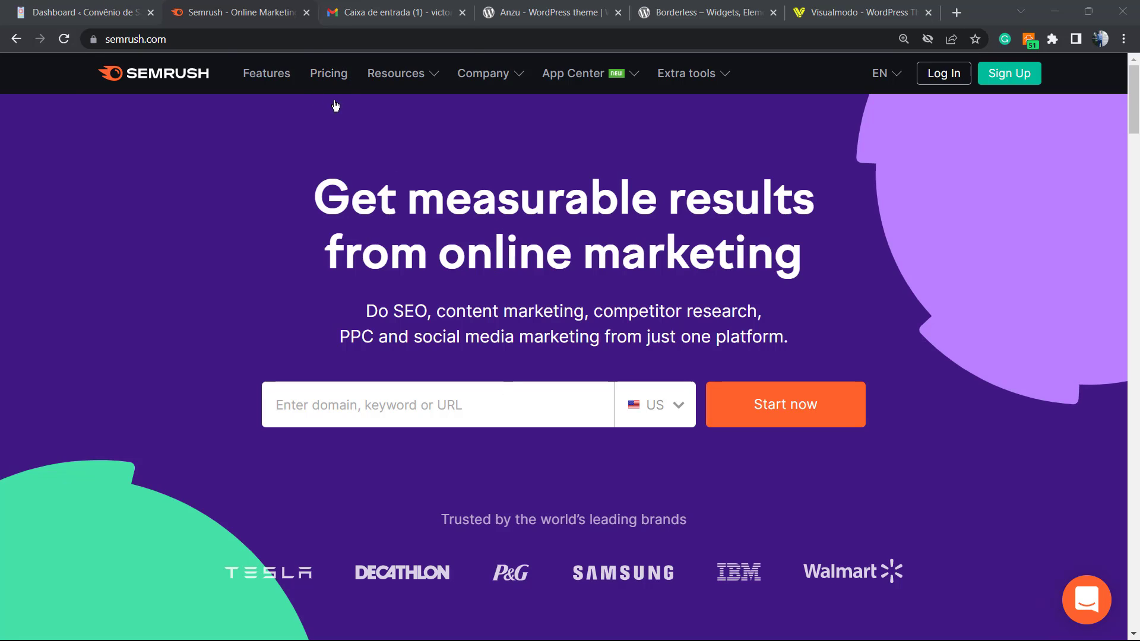
Show the site's posts list in WordPress, with the collagen post at the top
{"action": "left_click", "coordinate": [80, 13]}
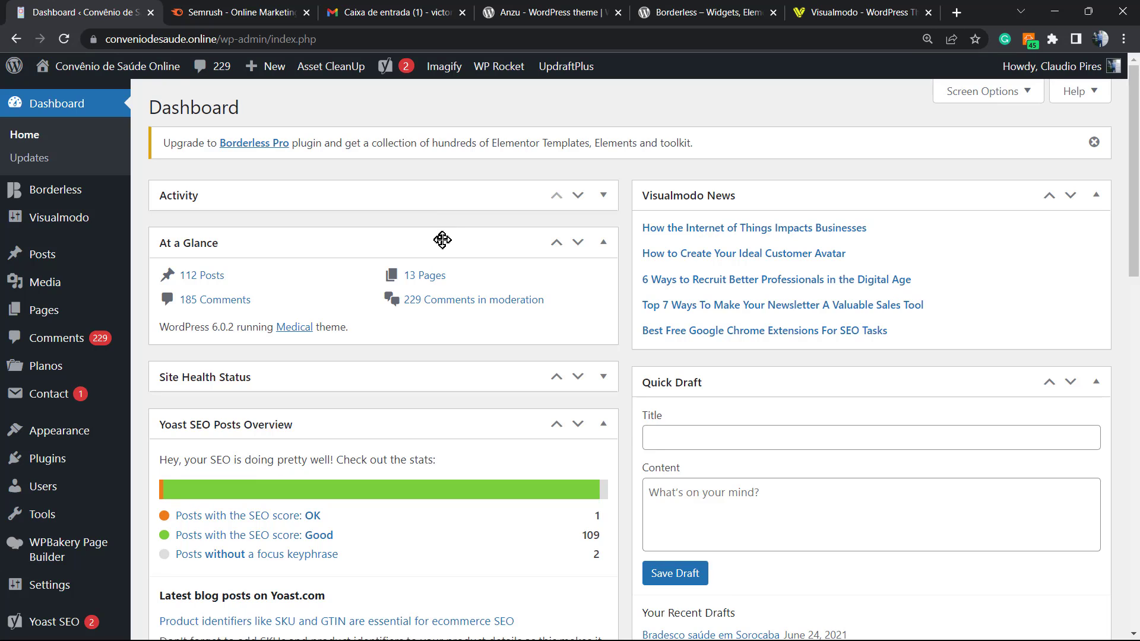
{"action": "mouse_move", "coordinate": [42, 254]}
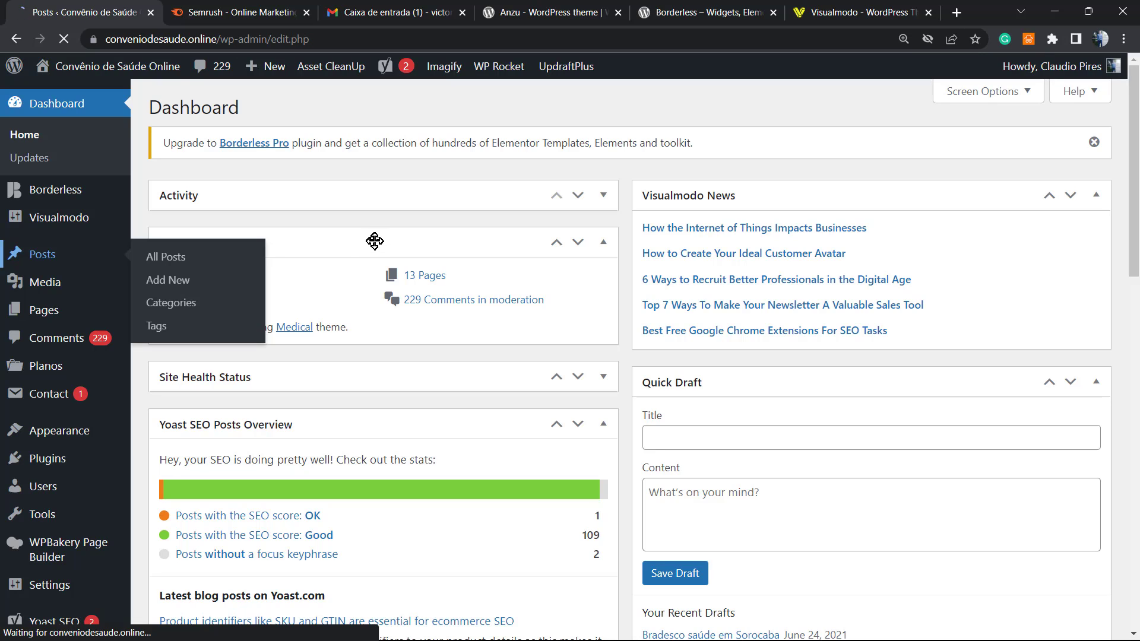
{"action": "left_click", "coordinate": [165, 257]}
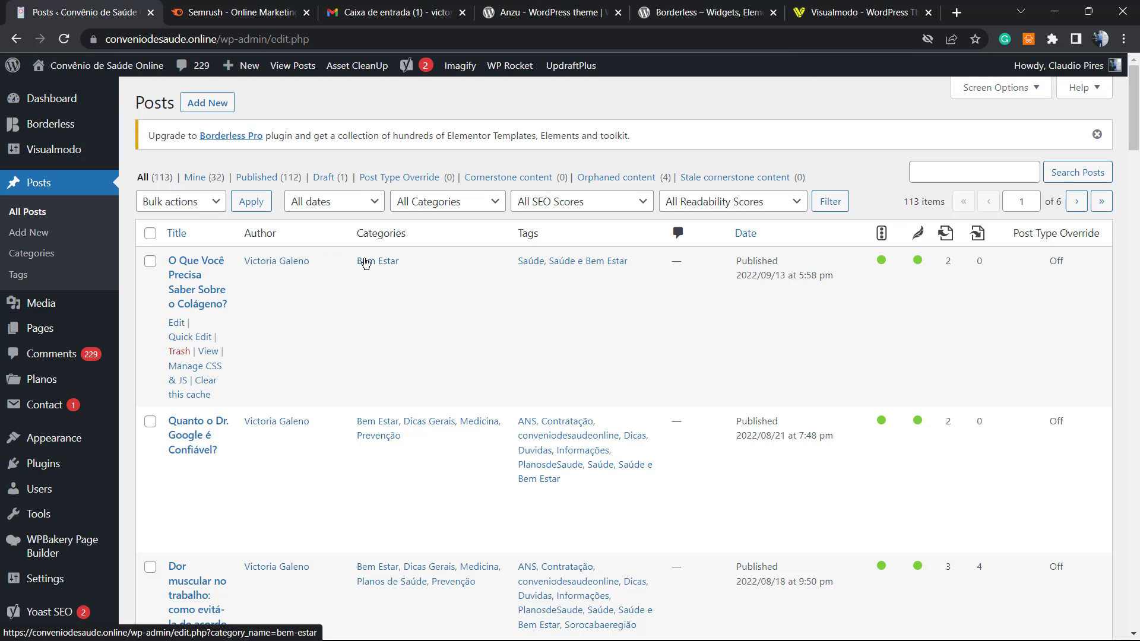
{"action": "mouse_move", "coordinate": [363, 283]}
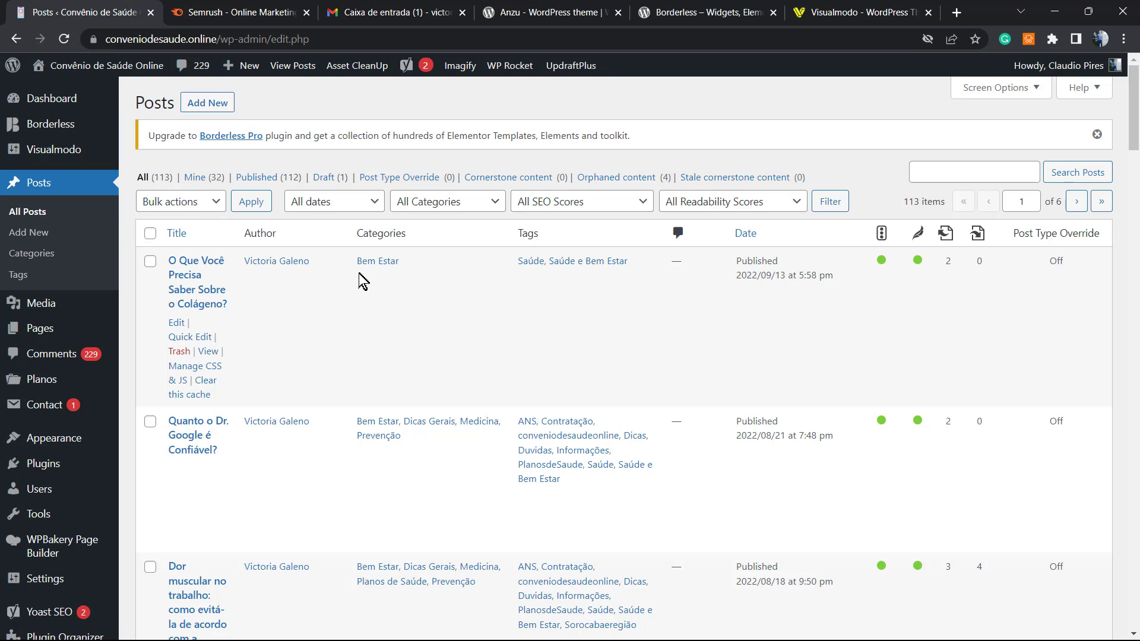
{"action": "mouse_move", "coordinate": [340, 292]}
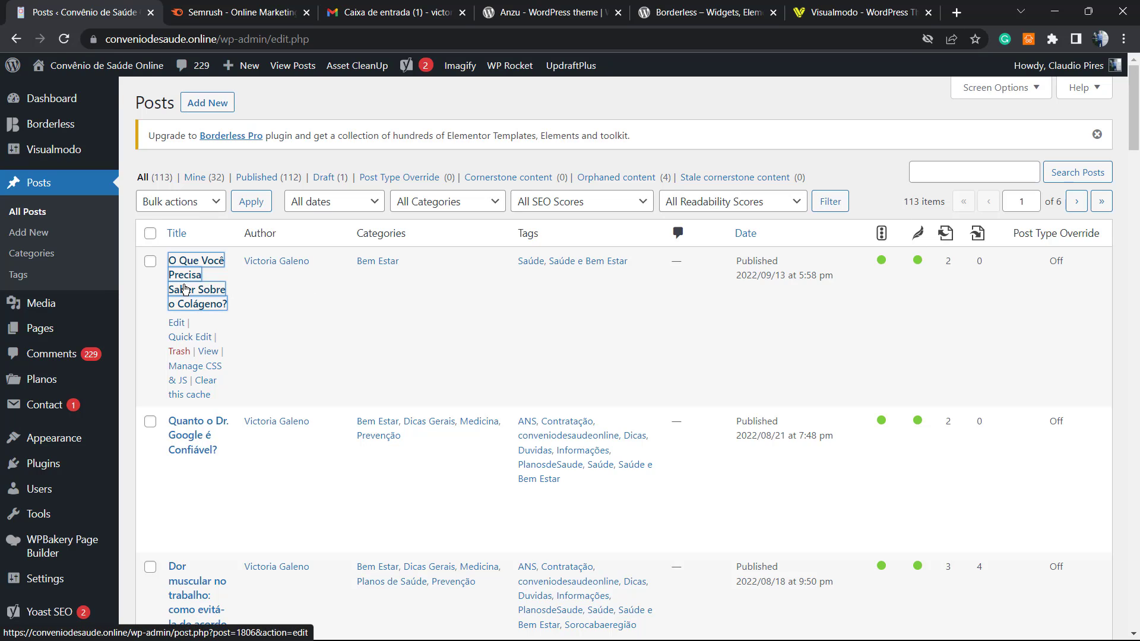
Edit 'O Que Você Precisa Saber Sobre o Colágeno?' and dismiss the block editor welcome guide
{"action": "left_click", "coordinate": [197, 289]}
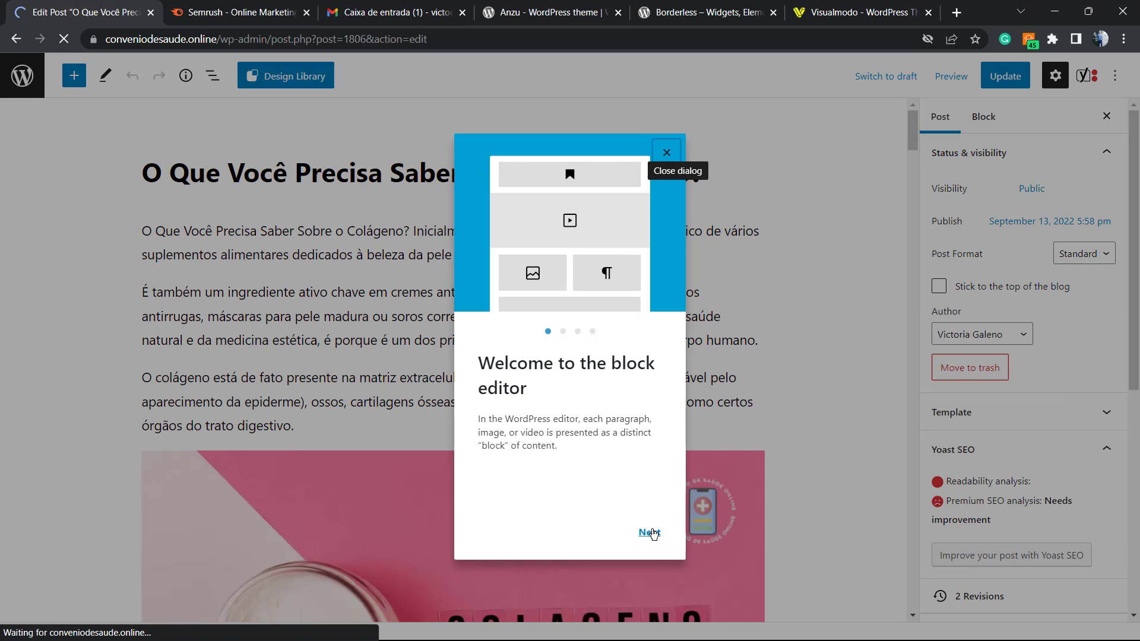
{"action": "left_click", "coordinate": [647, 531]}
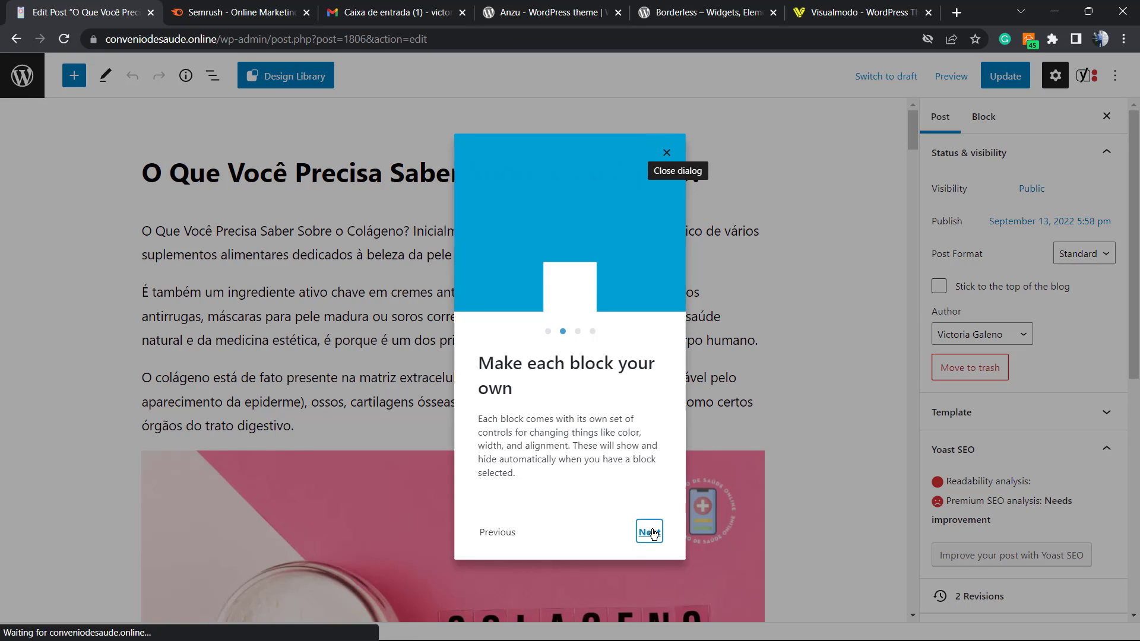
{"action": "left_click", "coordinate": [647, 531]}
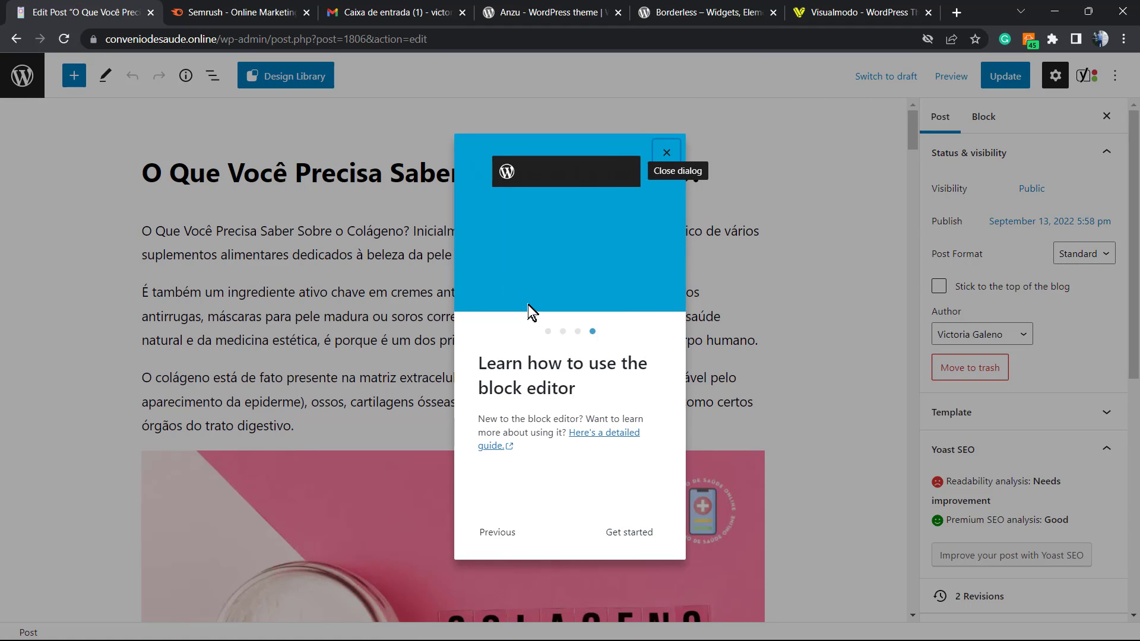
{"action": "left_click", "coordinate": [665, 152]}
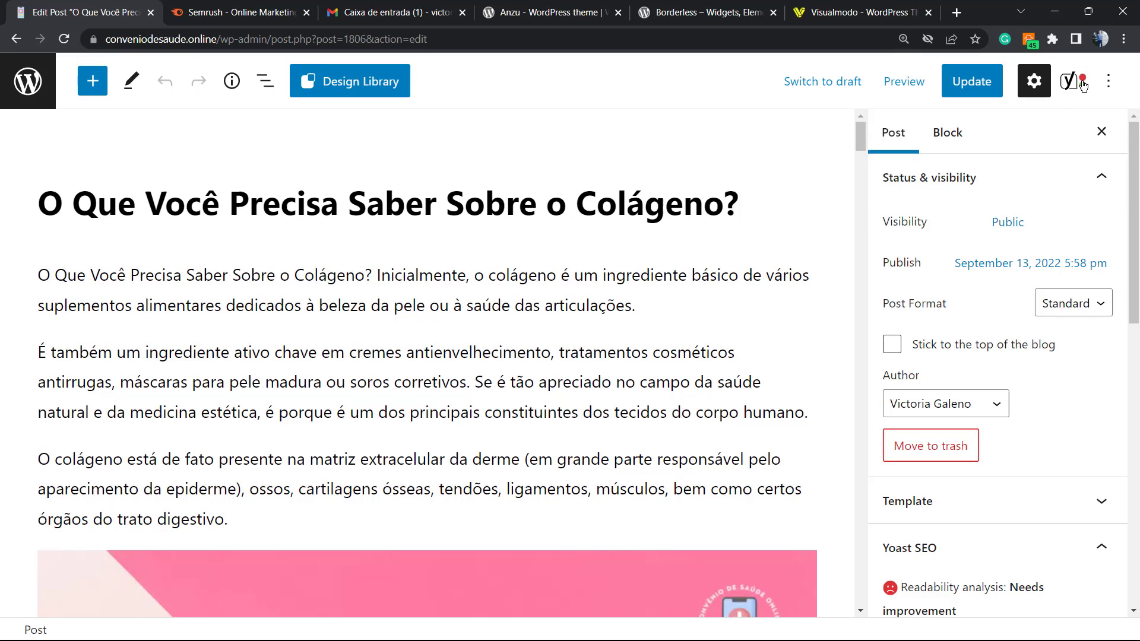
{"action": "mouse_move", "coordinate": [1079, 81]}
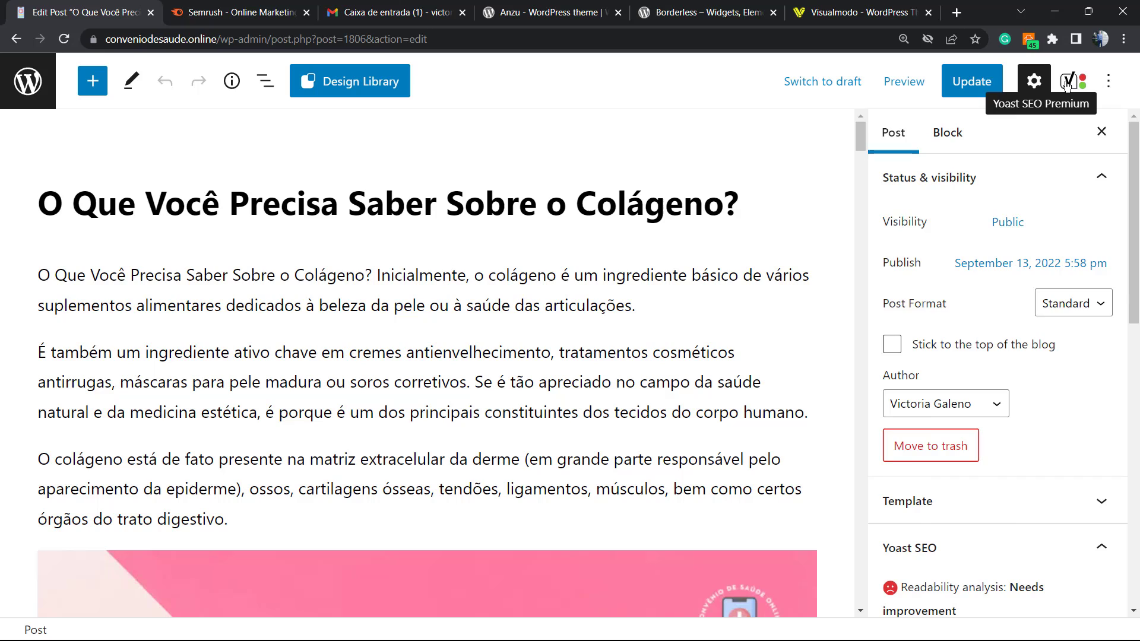
Show the Yoast panel for 'Precisa Saber Sobre Colágeno', closing the Semrush login popup
{"action": "left_click", "coordinate": [1072, 81]}
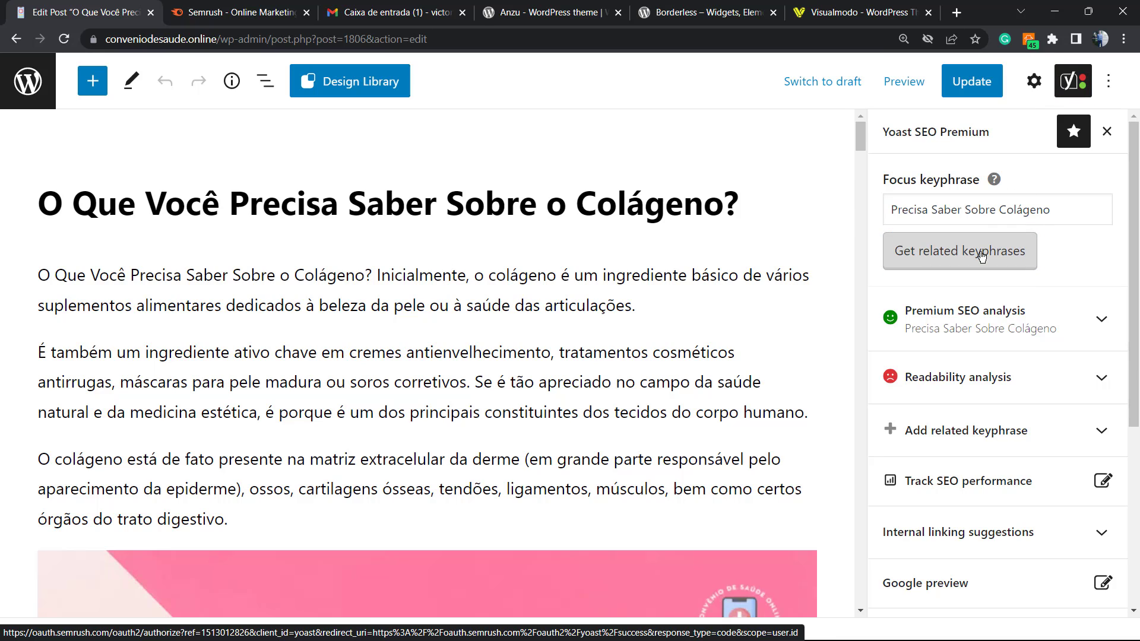
{"action": "left_click", "coordinate": [959, 250]}
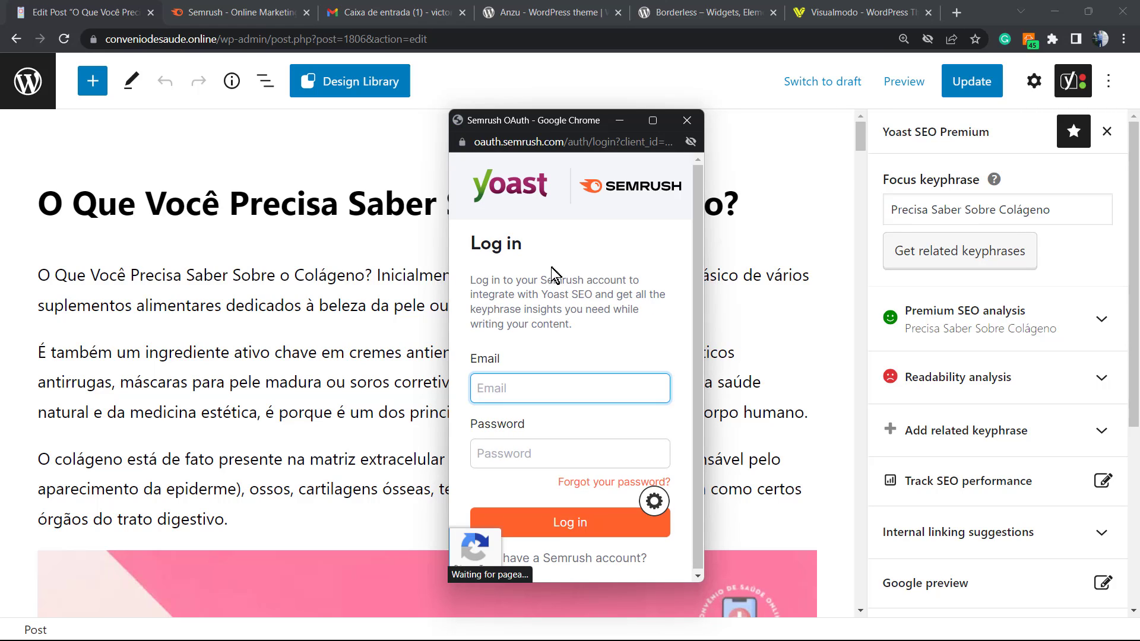
{"action": "mouse_move", "coordinate": [609, 281]}
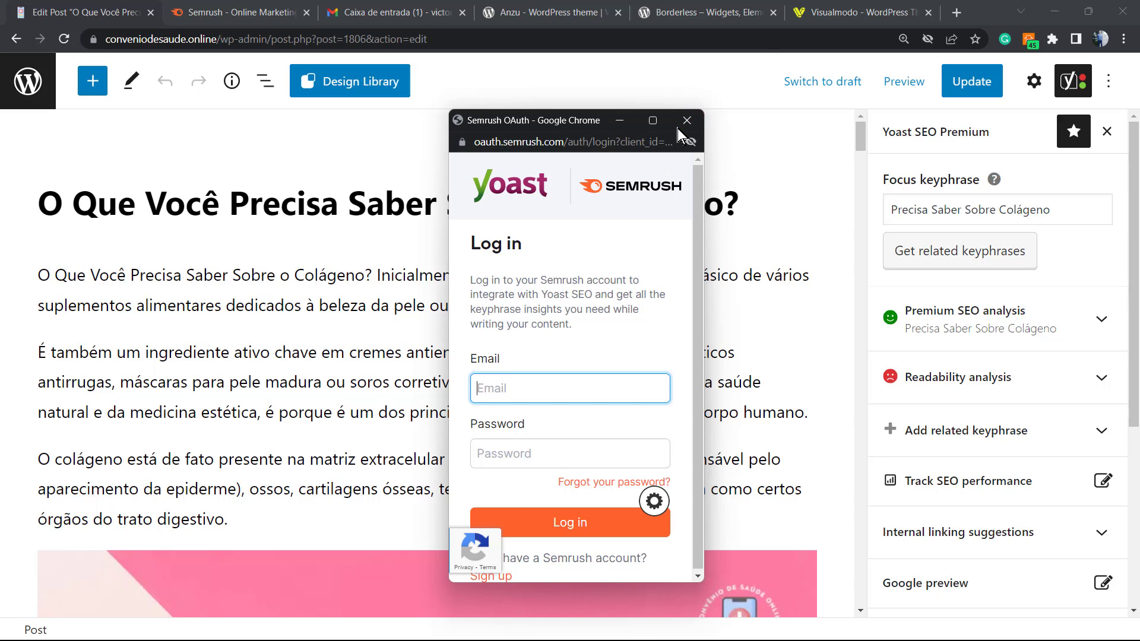
{"action": "left_click", "coordinate": [685, 120]}
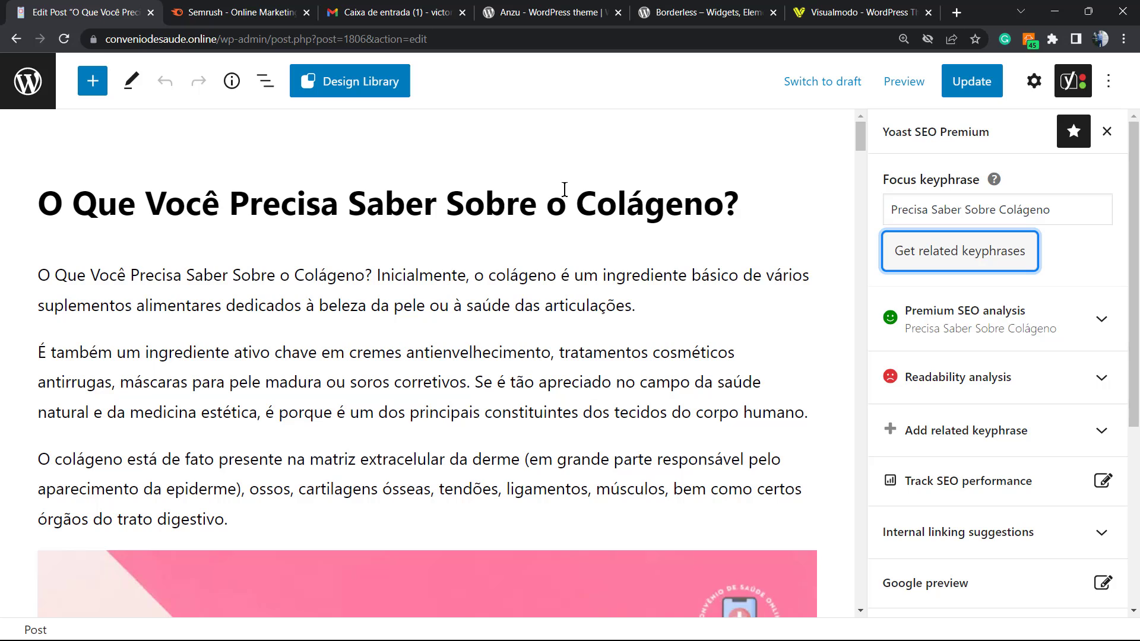
{"action": "mouse_move", "coordinate": [598, 164]}
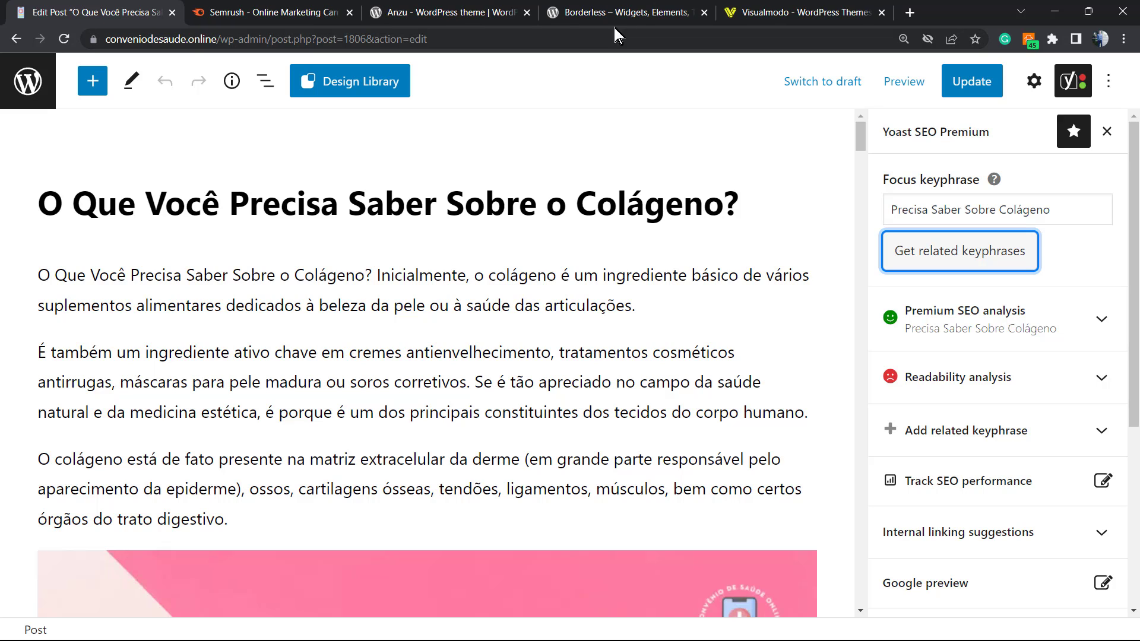
Create a Semrush account, view its Projects page, then return to the collagen post
{"action": "left_click", "coordinate": [269, 12]}
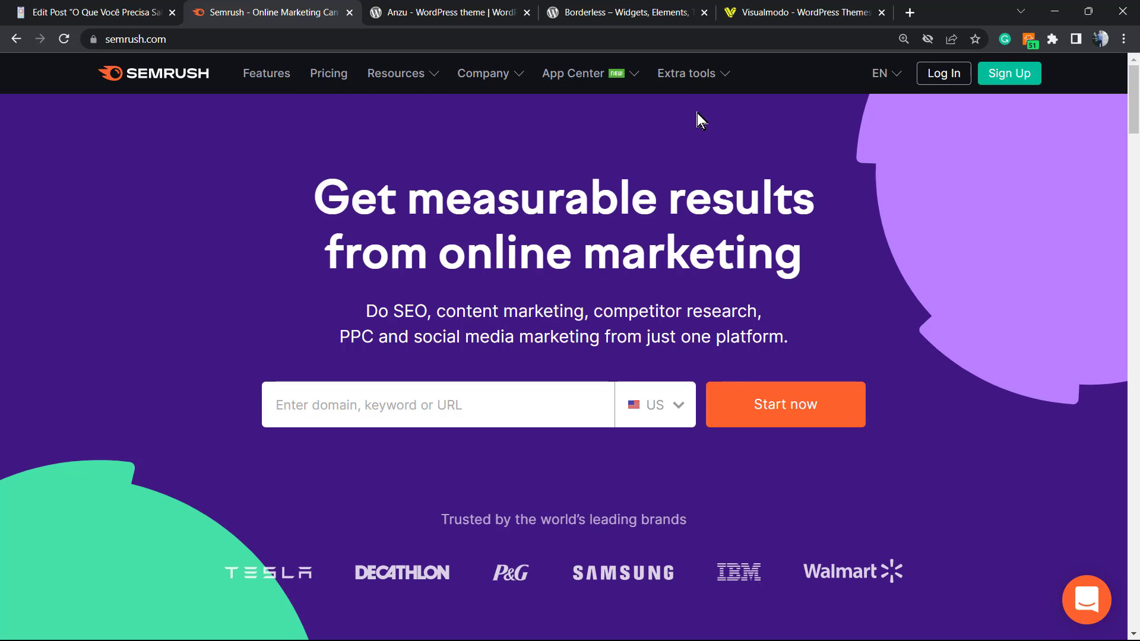
{"action": "mouse_move", "coordinate": [1013, 101]}
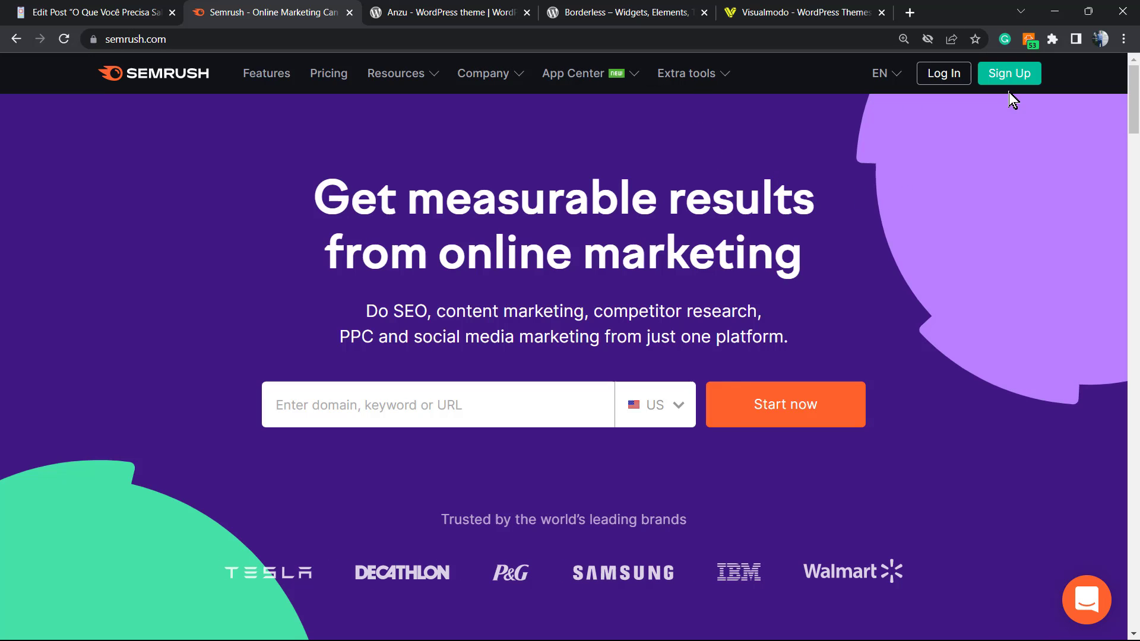
{"action": "left_click", "coordinate": [1008, 72]}
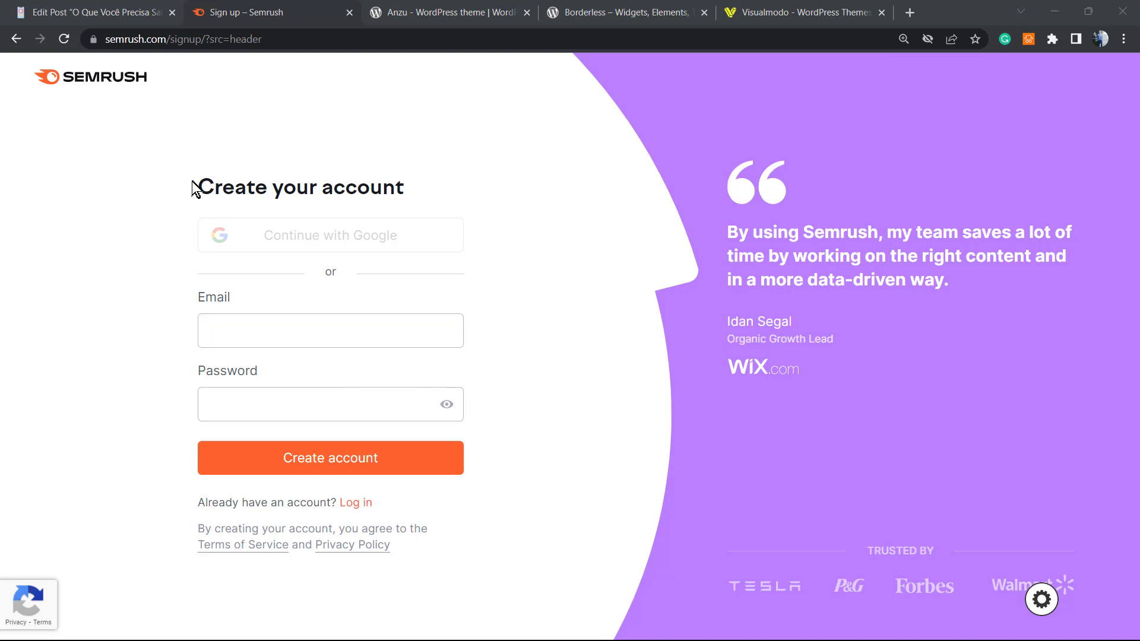
{"action": "left_click", "coordinate": [329, 331]}
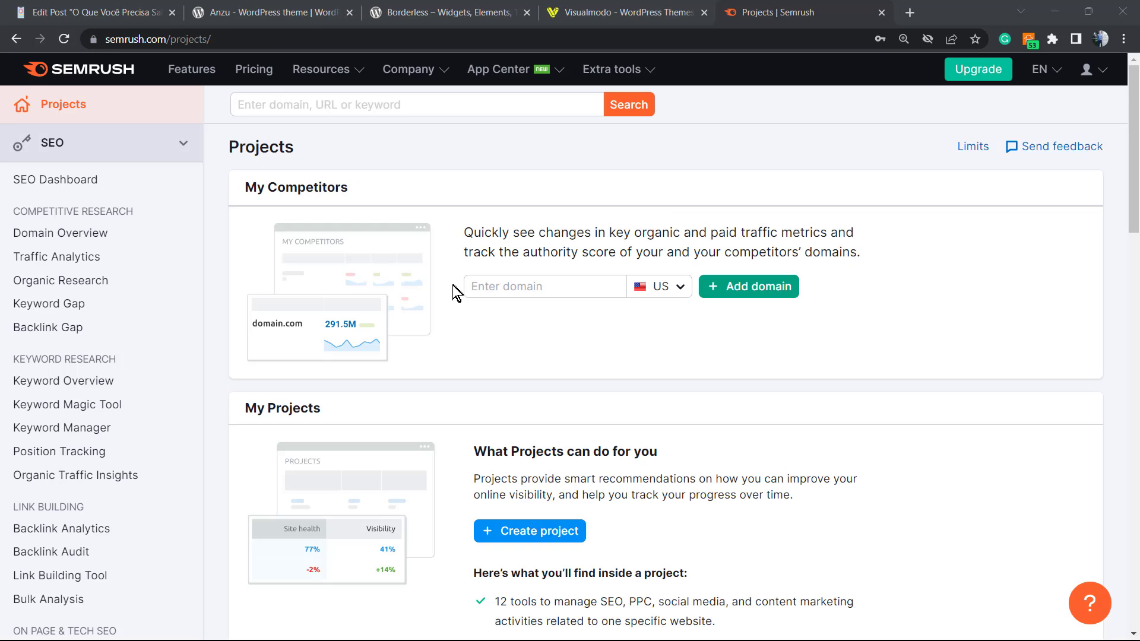
{"action": "mouse_move", "coordinate": [446, 299]}
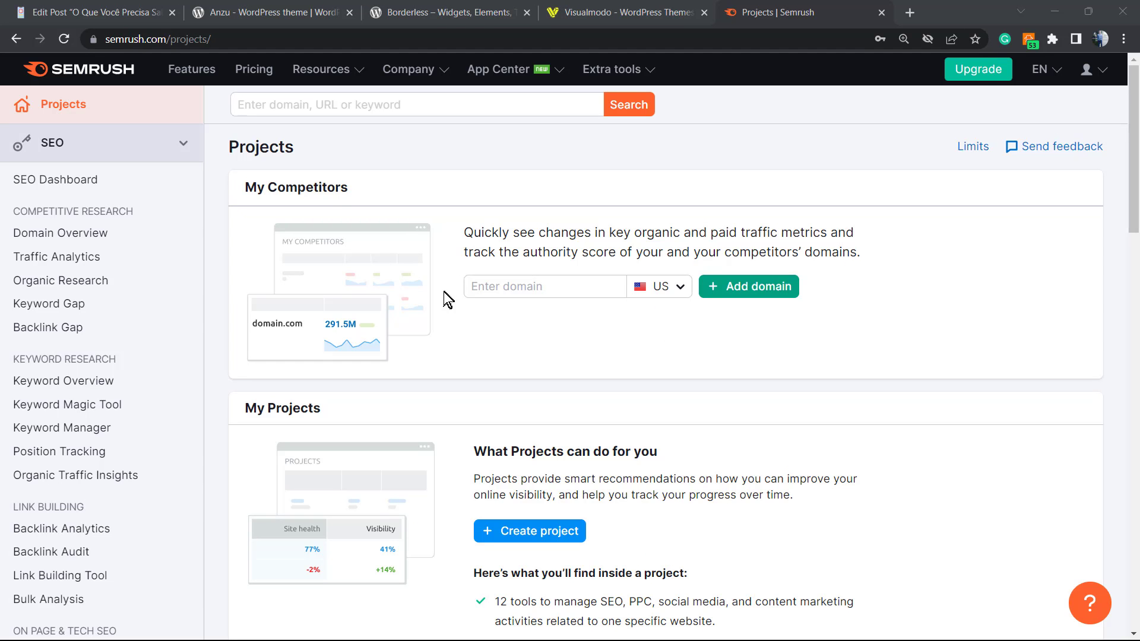
{"action": "mouse_move", "coordinate": [433, 211]}
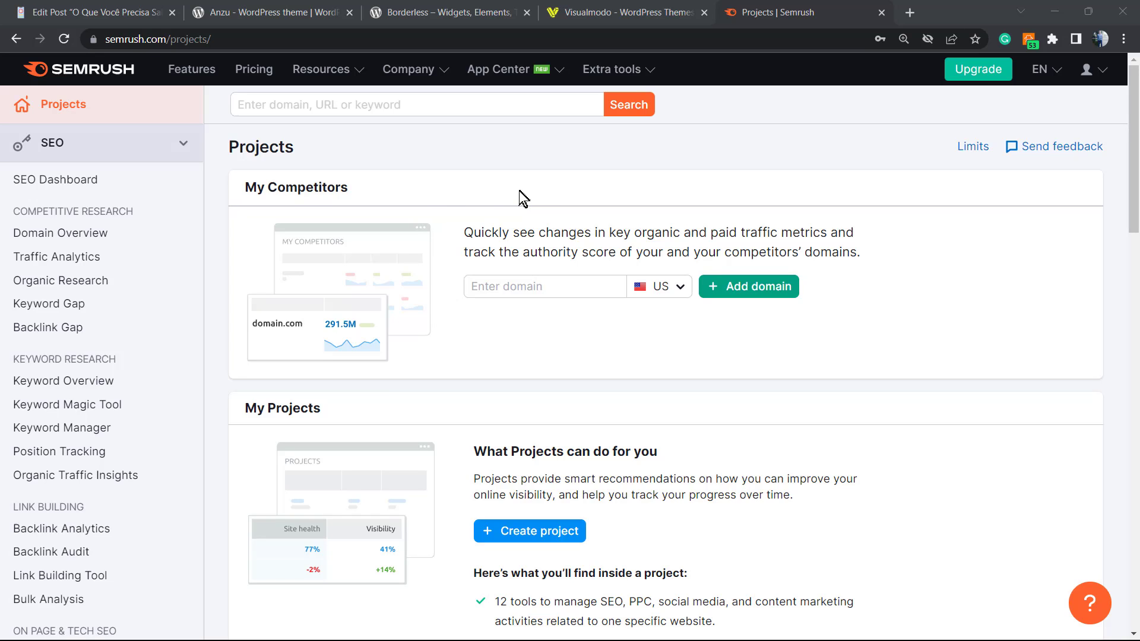
{"action": "mouse_move", "coordinate": [515, 202]}
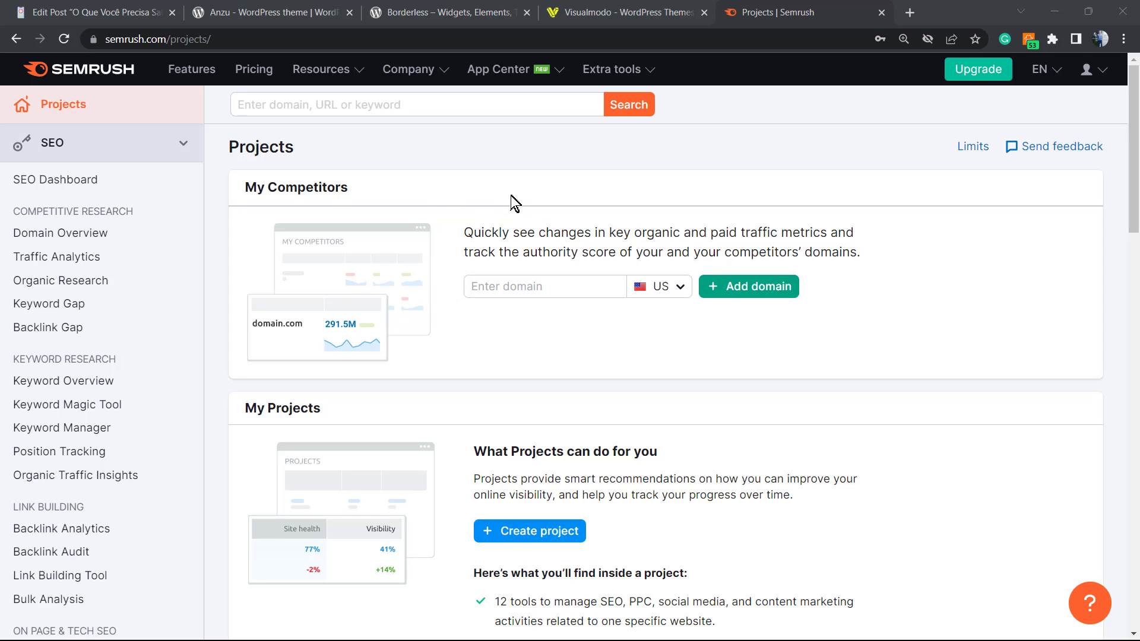
{"action": "mouse_move", "coordinate": [262, 106]}
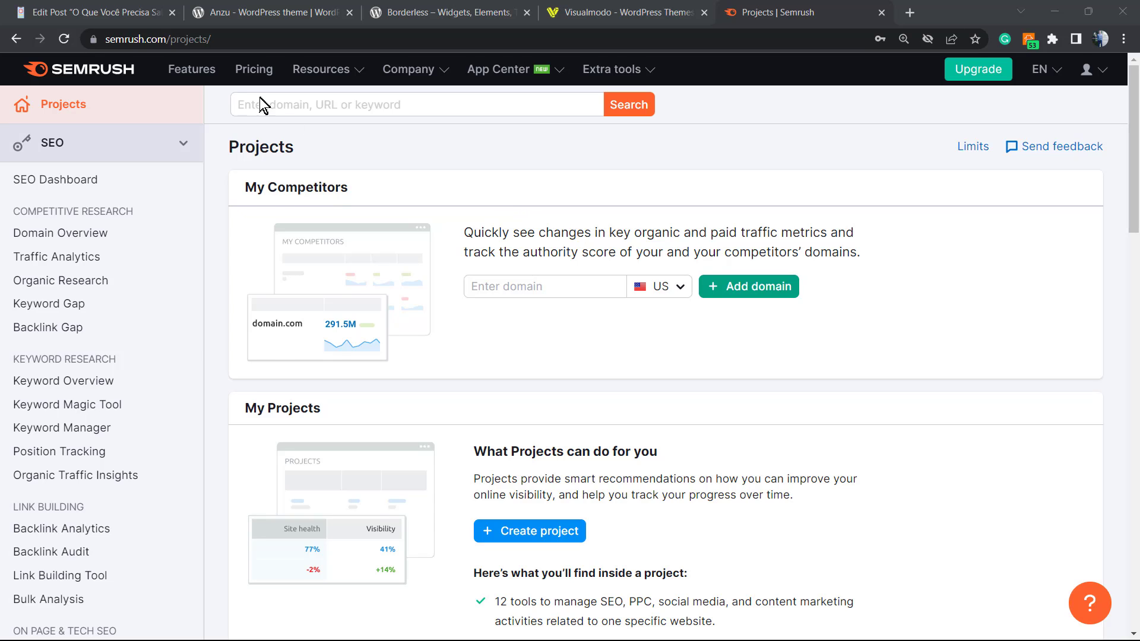
{"action": "left_click", "coordinate": [94, 13]}
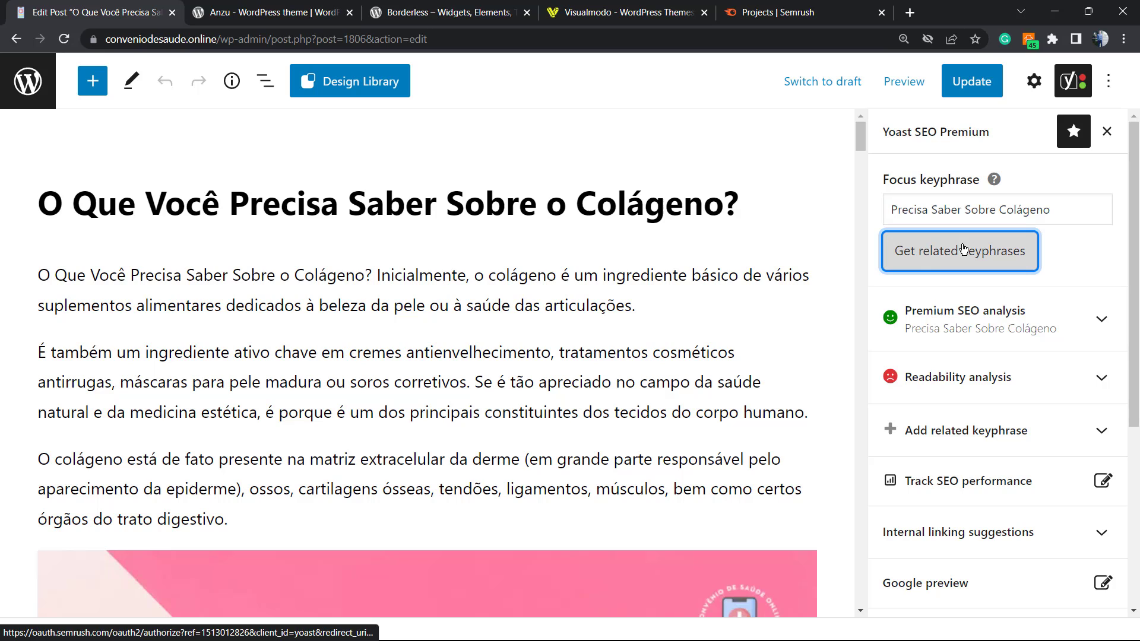
{"action": "left_click", "coordinate": [959, 253]}
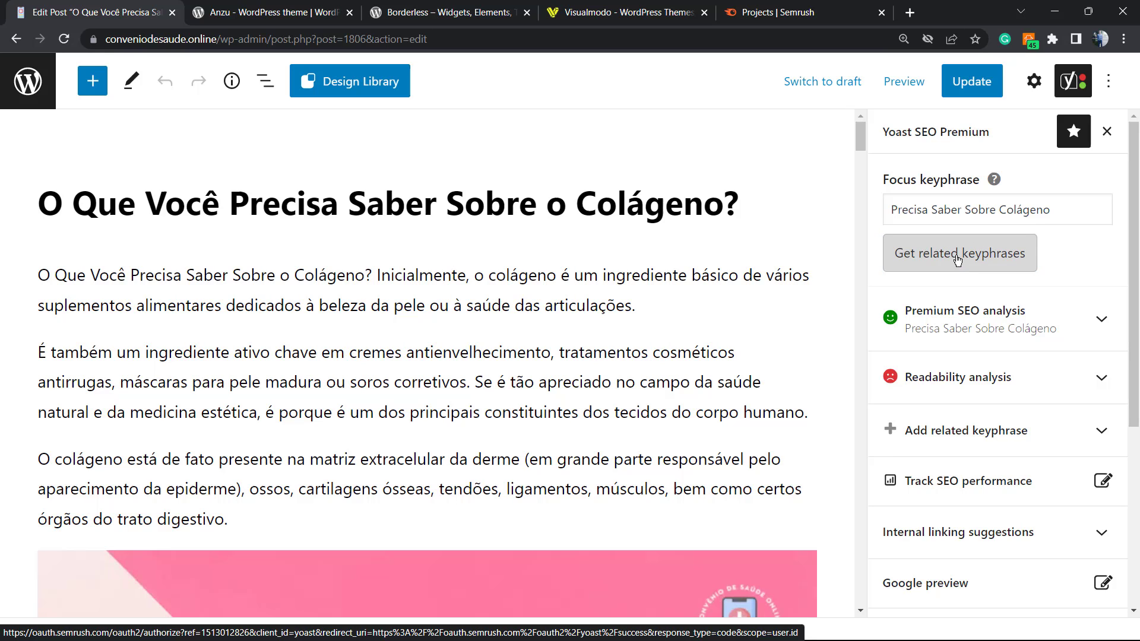
{"action": "left_click", "coordinate": [959, 252]}
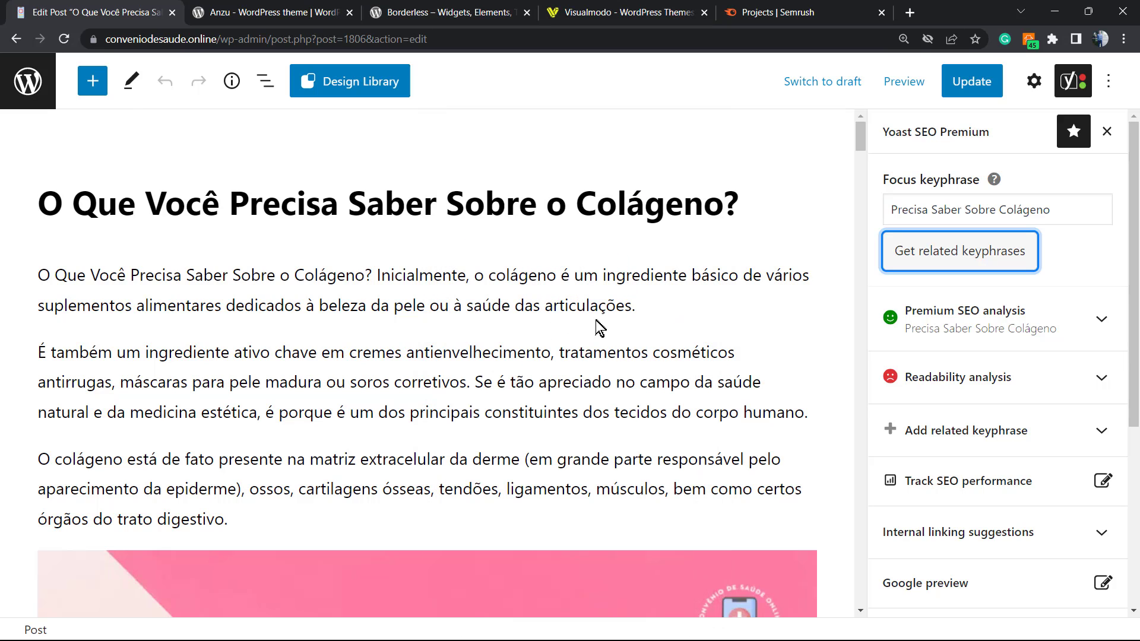
Show related keyphrase suggestions for Brazil - BR
{"action": "left_click", "coordinate": [958, 251]}
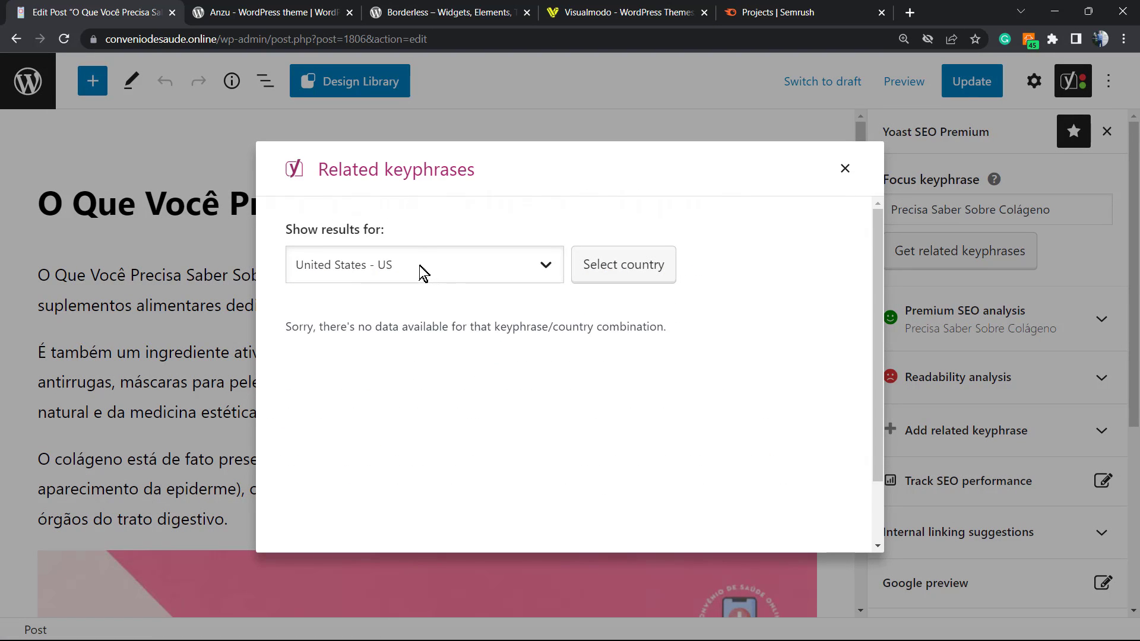
{"action": "left_click", "coordinate": [424, 263]}
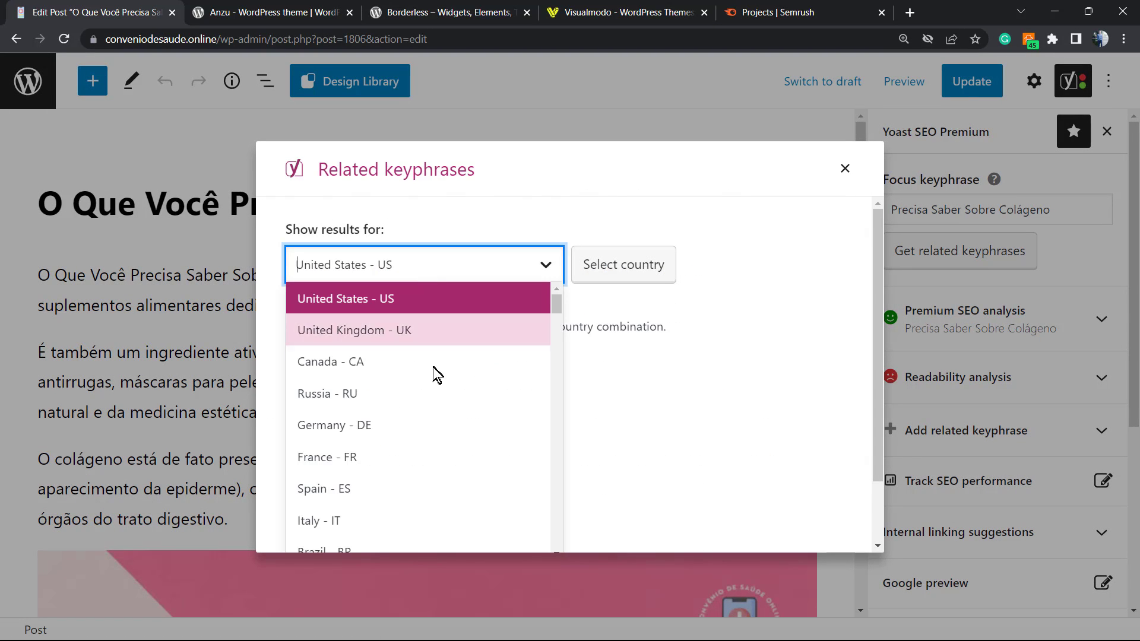
{"action": "scroll", "scroll_direction": "down", "scroll_amount": 3}
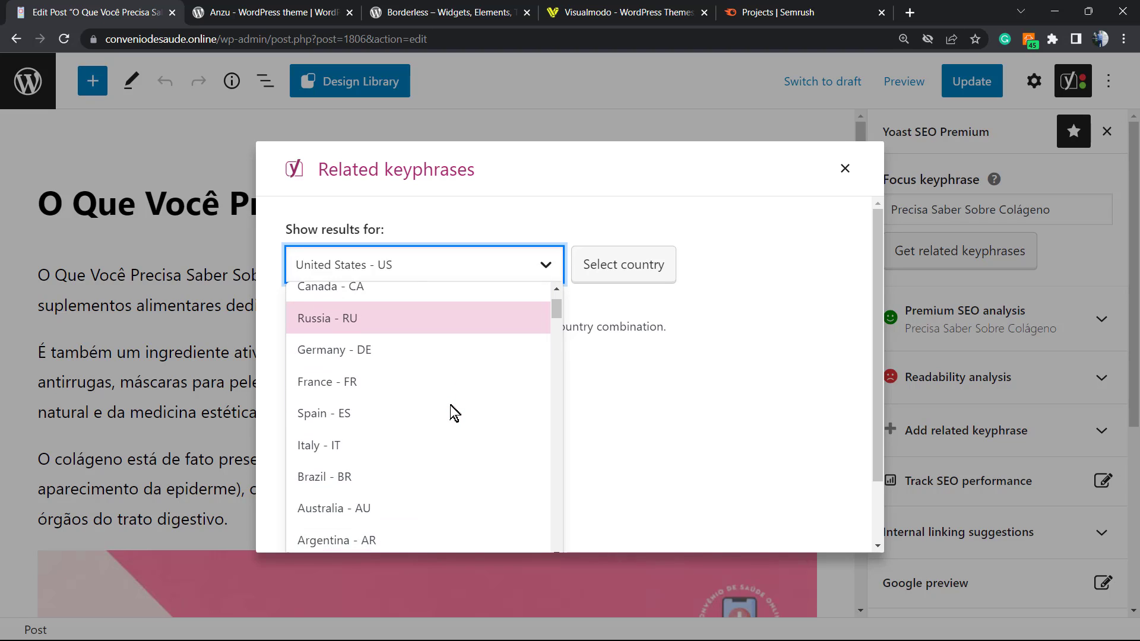
{"action": "scroll", "scroll_direction": "down", "scroll_amount": 3}
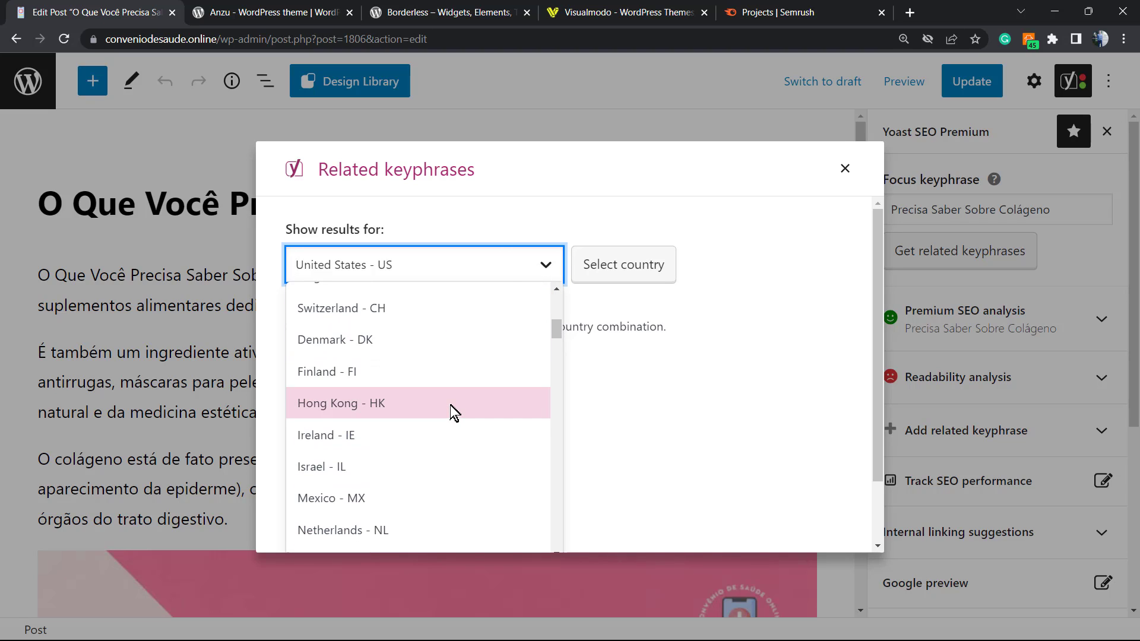
{"action": "scroll", "scroll_direction": "down", "scroll_amount": 3}
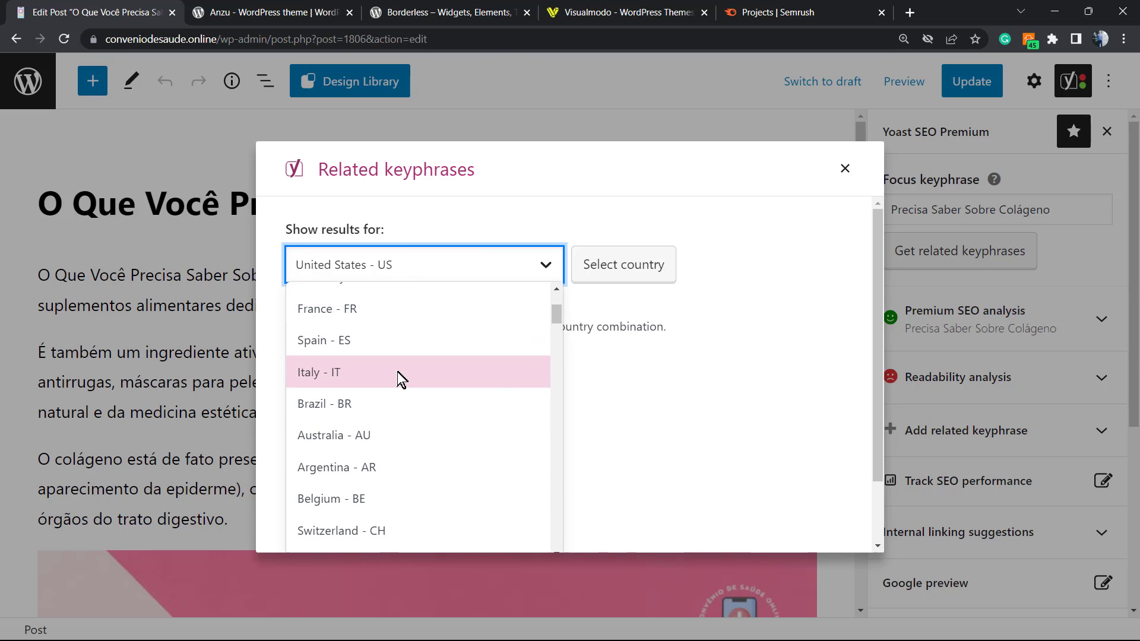
{"action": "left_click", "coordinate": [324, 404]}
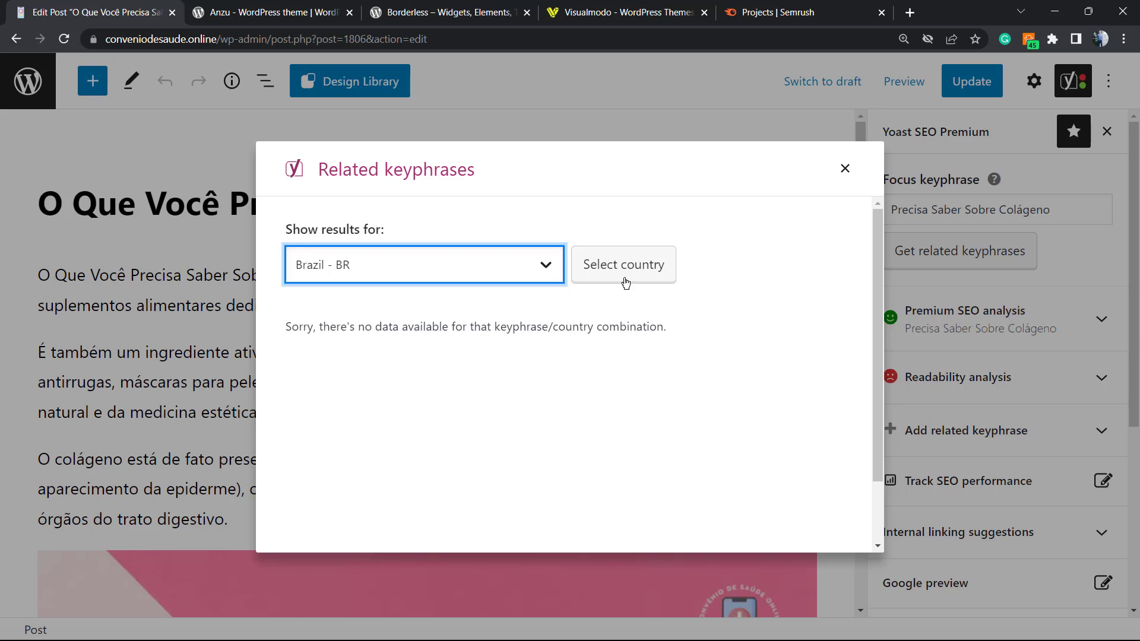
{"action": "left_click", "coordinate": [623, 263]}
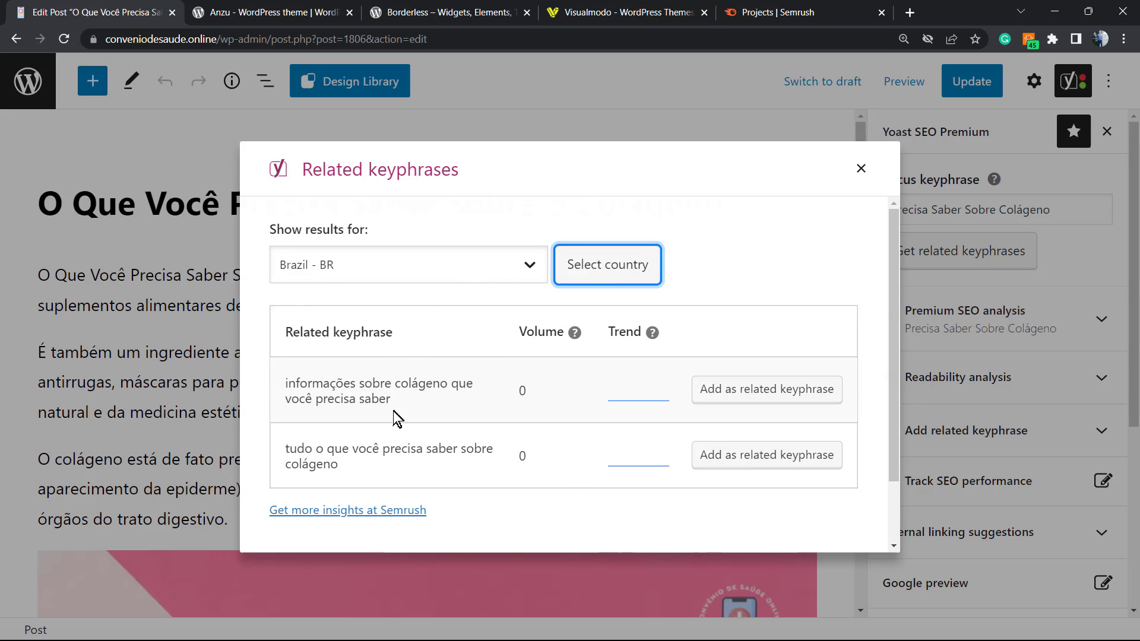
Add both suggested collagen phrases as related keyphrases
{"action": "scroll", "scroll_direction": "down", "scroll_amount": 3}
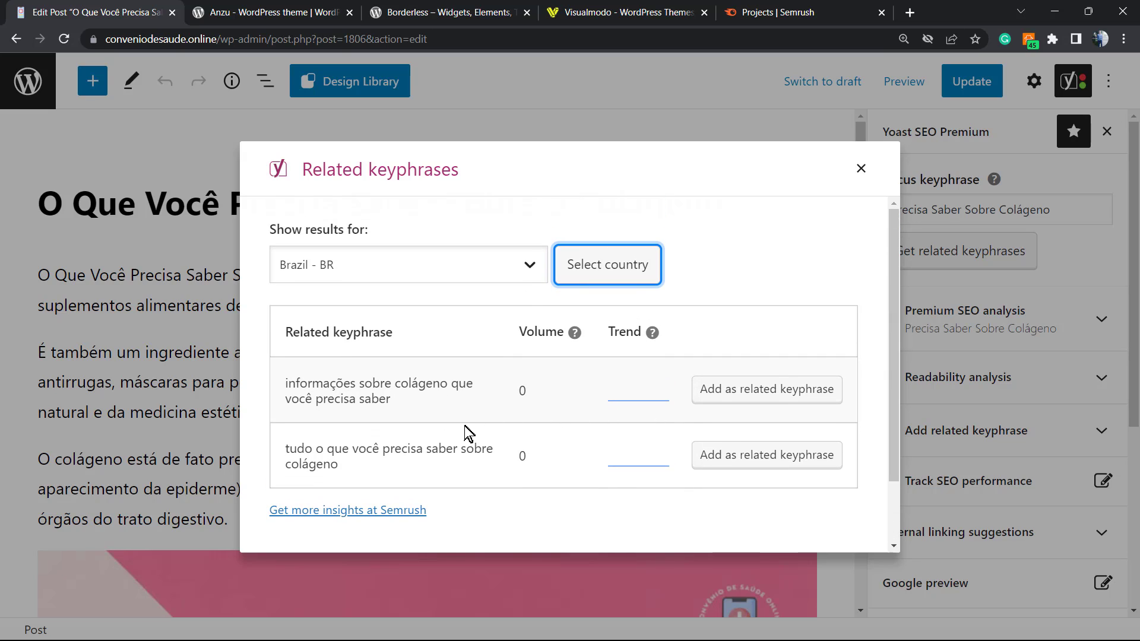
{"action": "mouse_move", "coordinate": [745, 428]}
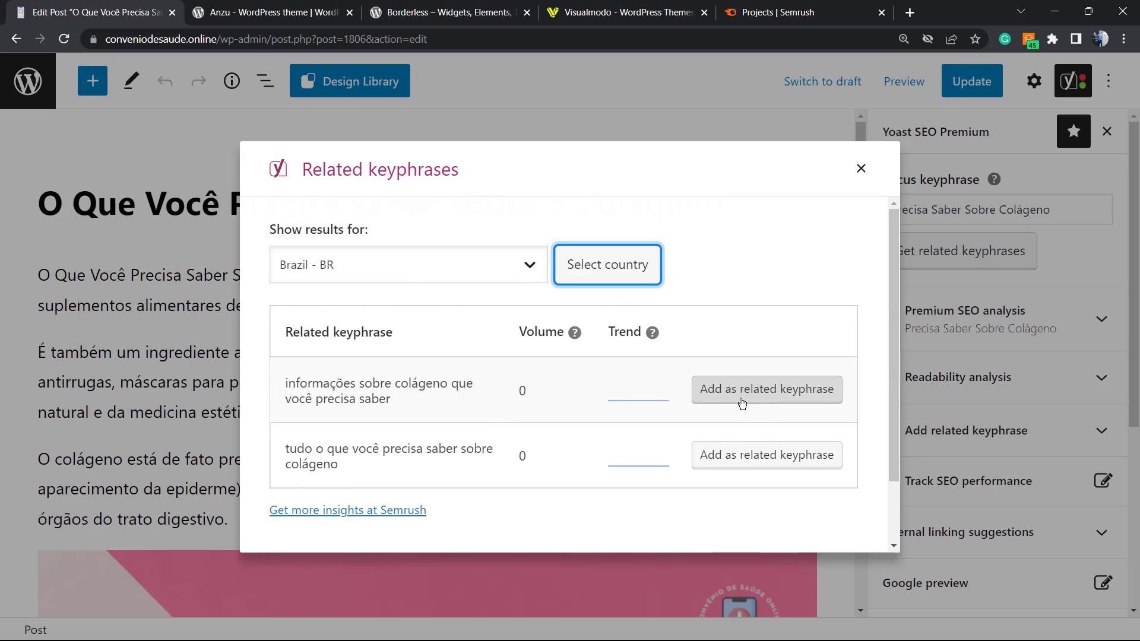
{"action": "left_click", "coordinate": [765, 388]}
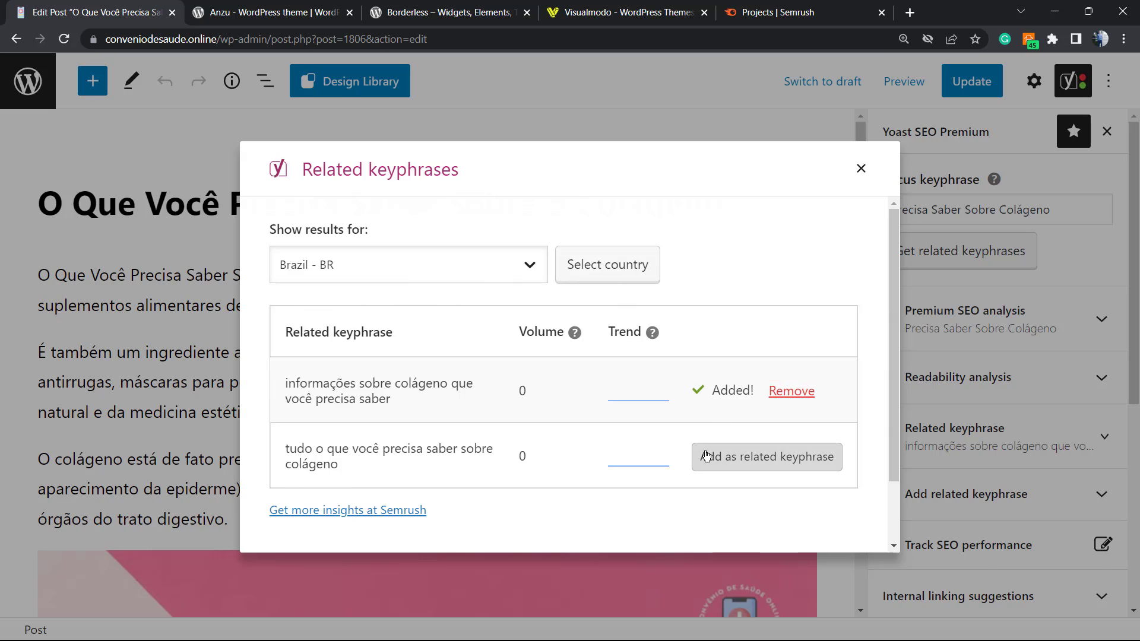
{"action": "left_click", "coordinate": [767, 457]}
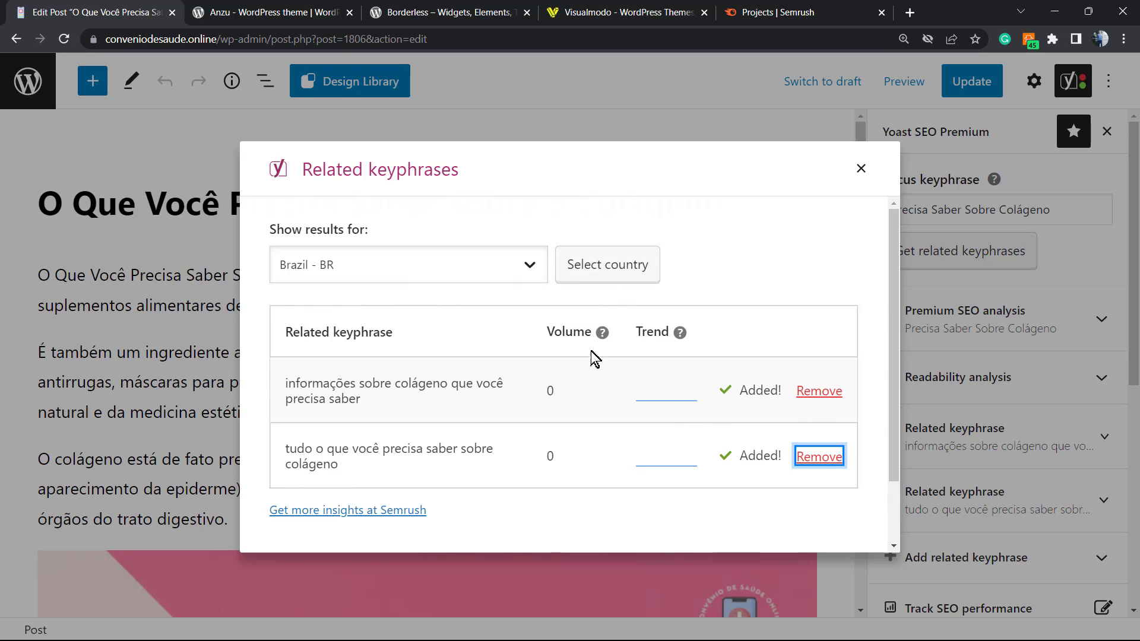
{"action": "mouse_move", "coordinate": [952, 357]}
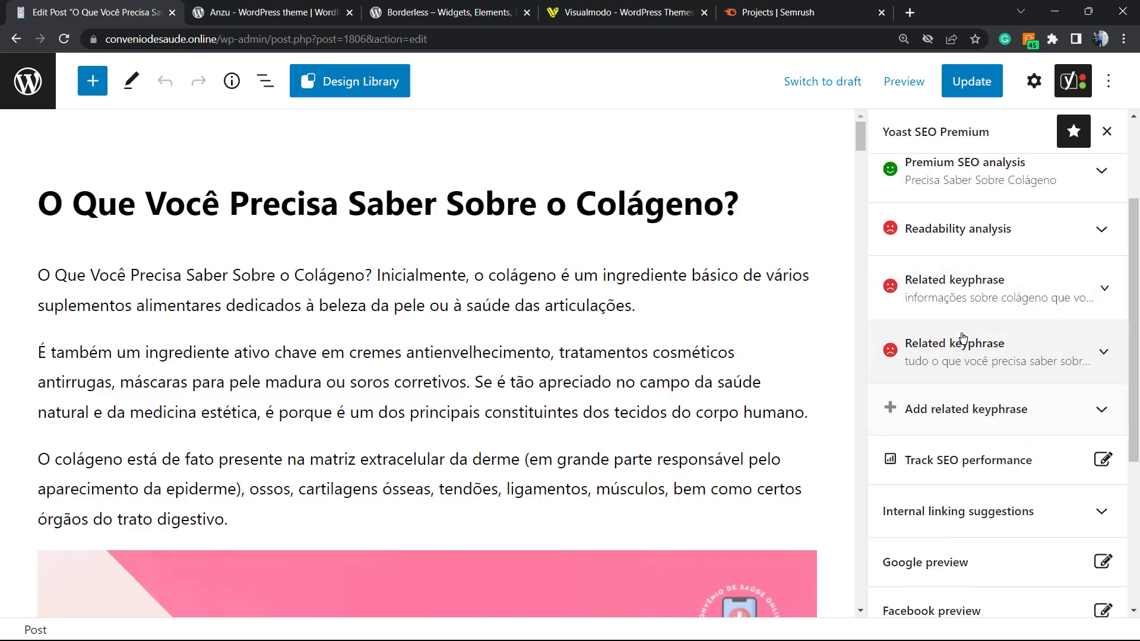
Expand the first related keyphrase to show its three analysis problems
{"action": "left_click", "coordinate": [988, 287]}
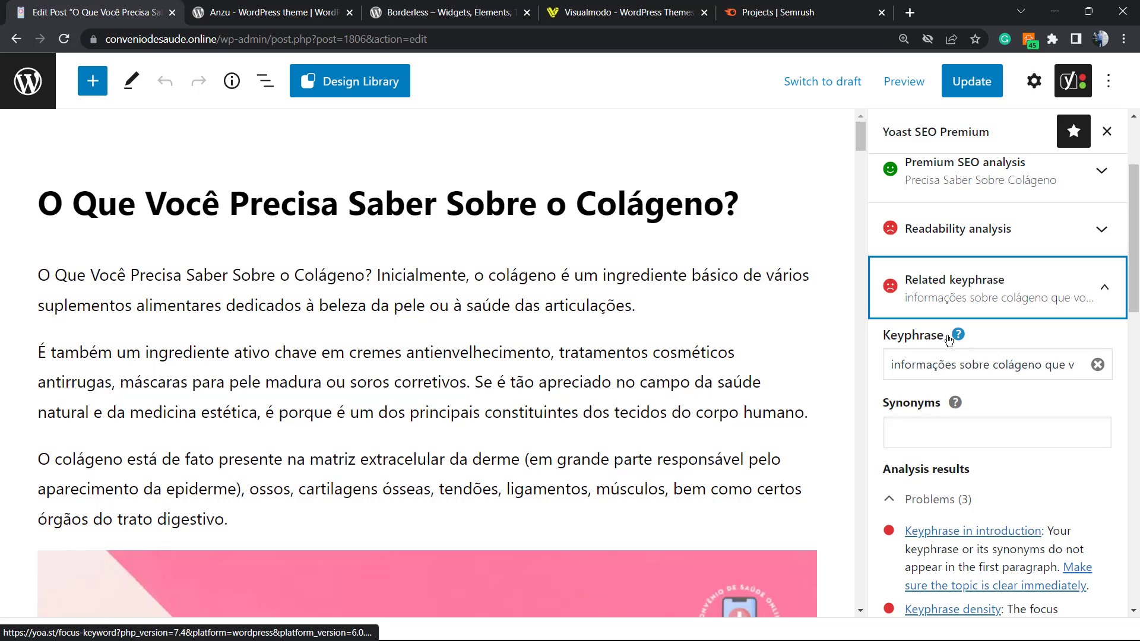
{"action": "mouse_move", "coordinate": [955, 402]}
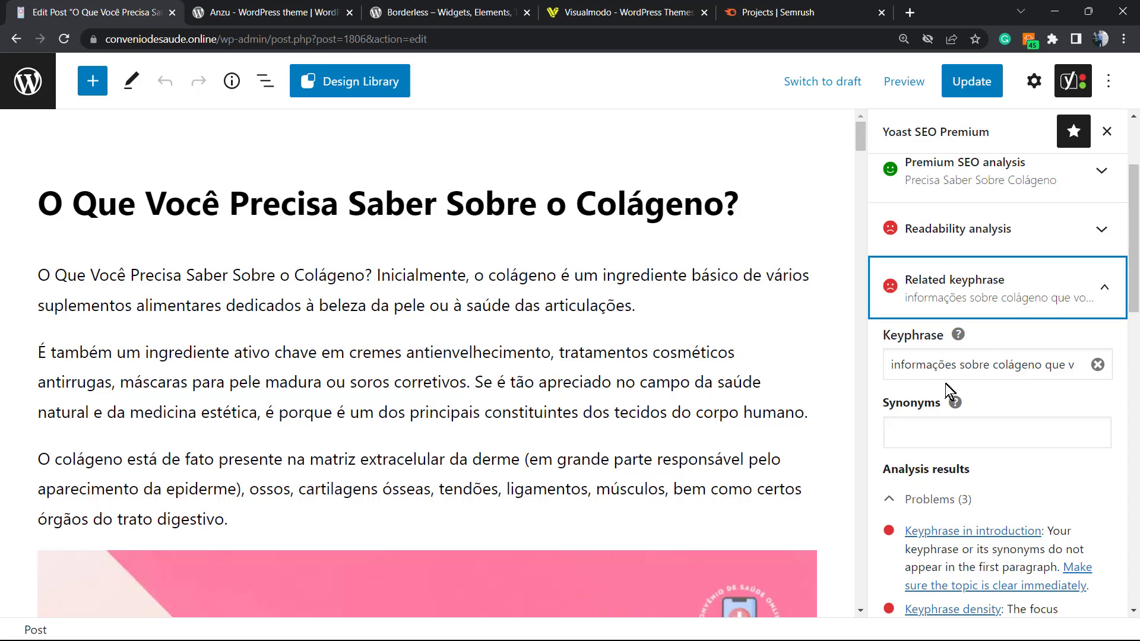
{"action": "mouse_move", "coordinate": [991, 392]}
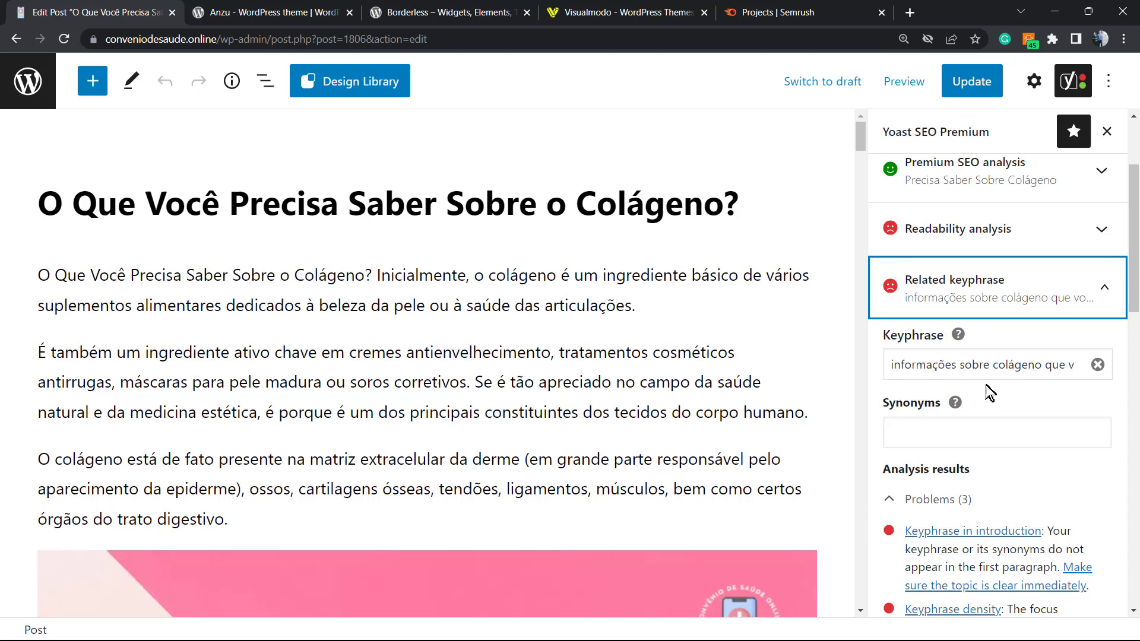
{"action": "mouse_move", "coordinate": [938, 411]}
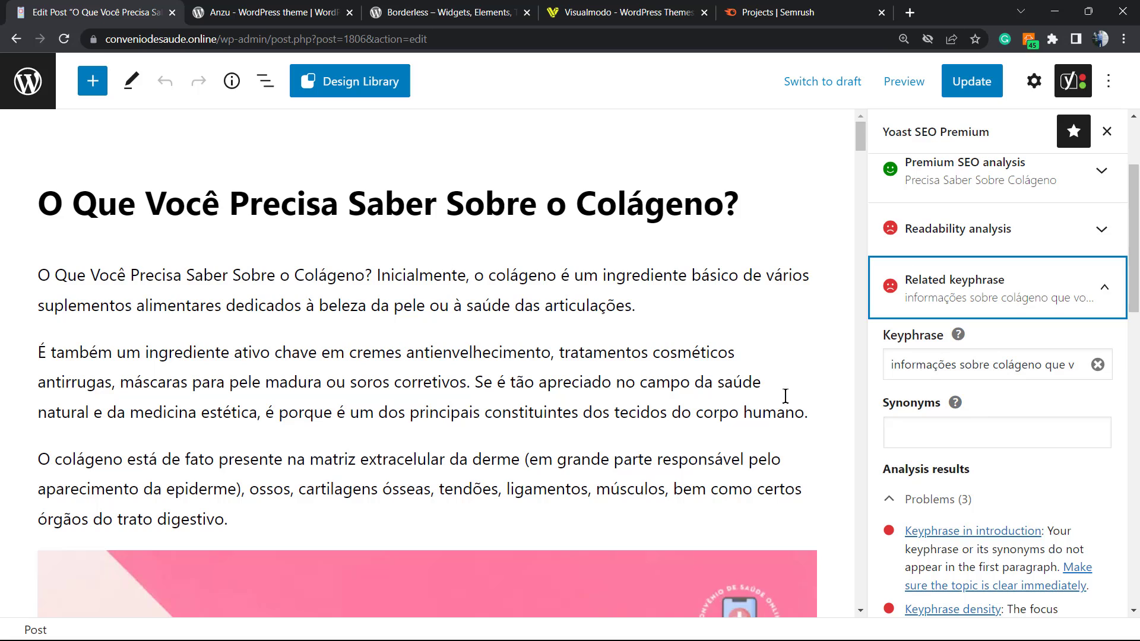
{"action": "mouse_move", "coordinate": [796, 398]}
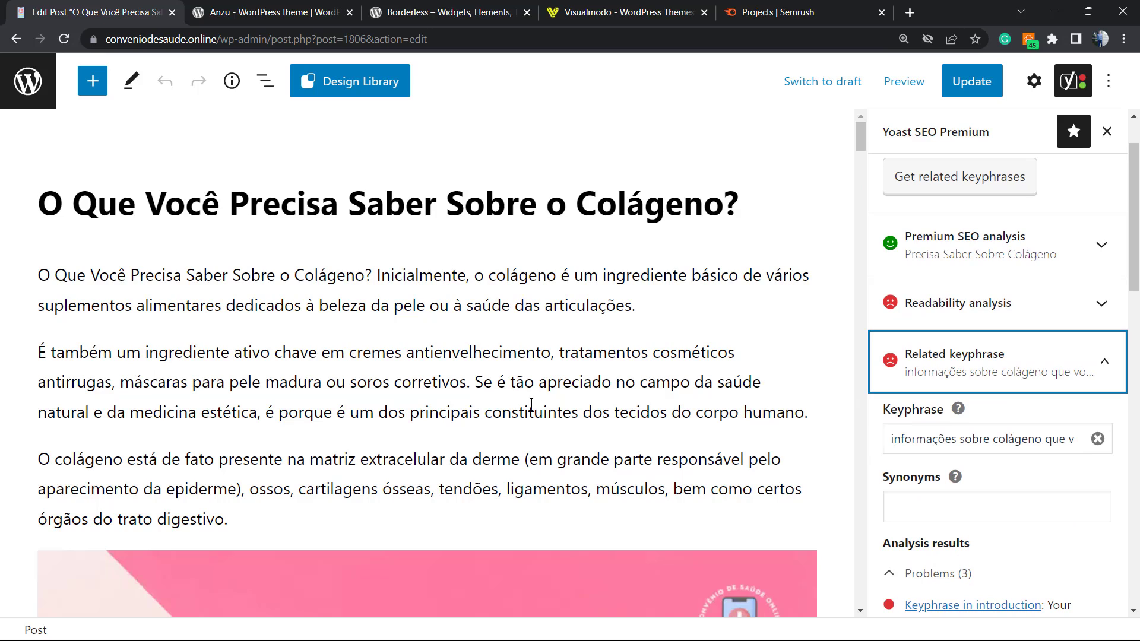
{"action": "mouse_move", "coordinate": [566, 340]}
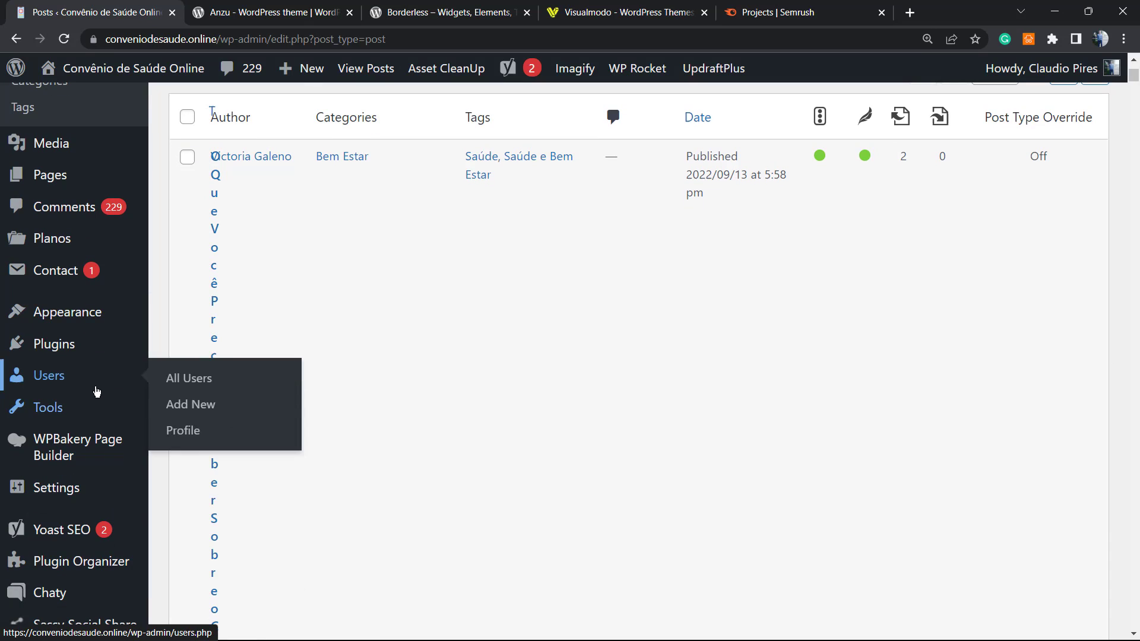
{"action": "mouse_move", "coordinate": [300, 283]}
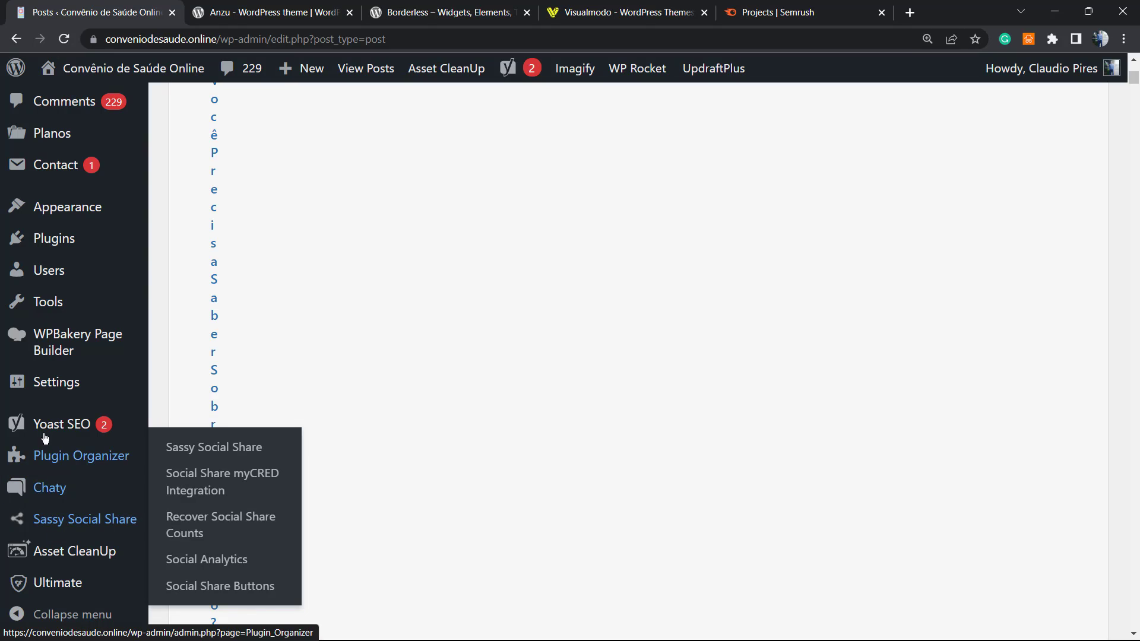
{"action": "mouse_move", "coordinate": [62, 424]}
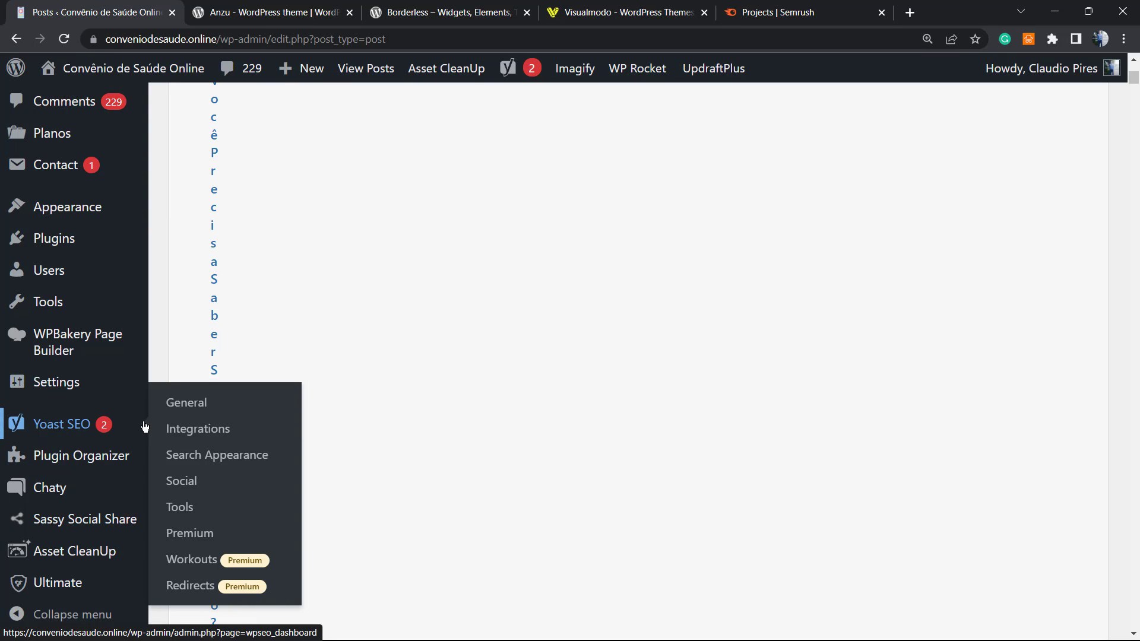
{"action": "mouse_move", "coordinate": [197, 428]}
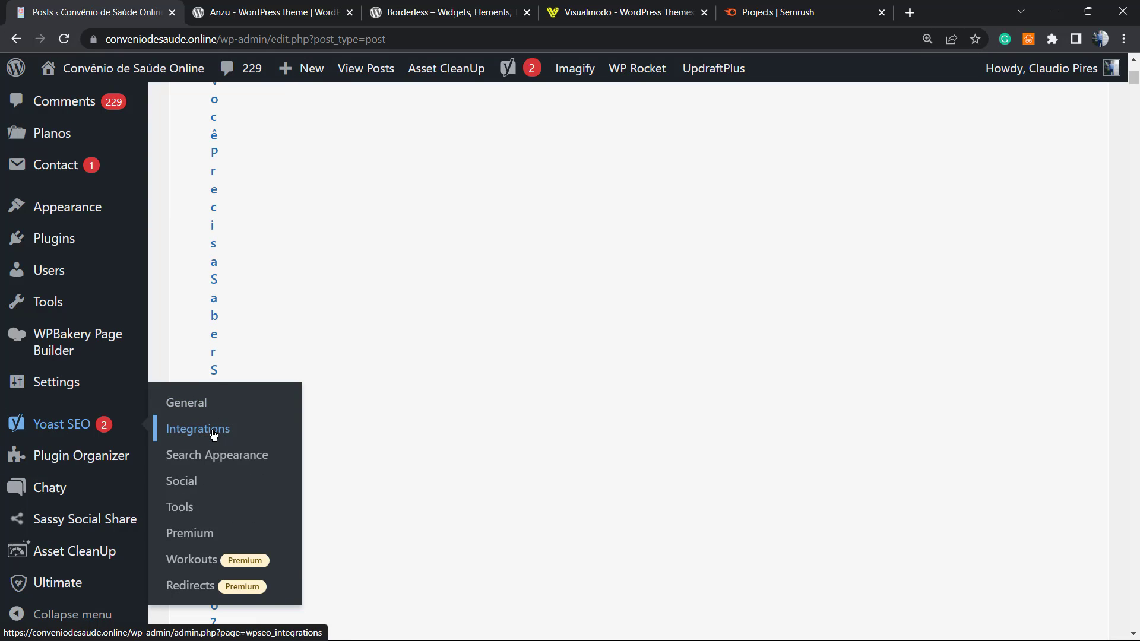
Open the Yoast SEO Integrations page from the admin sidebar
{"action": "left_click", "coordinate": [197, 428]}
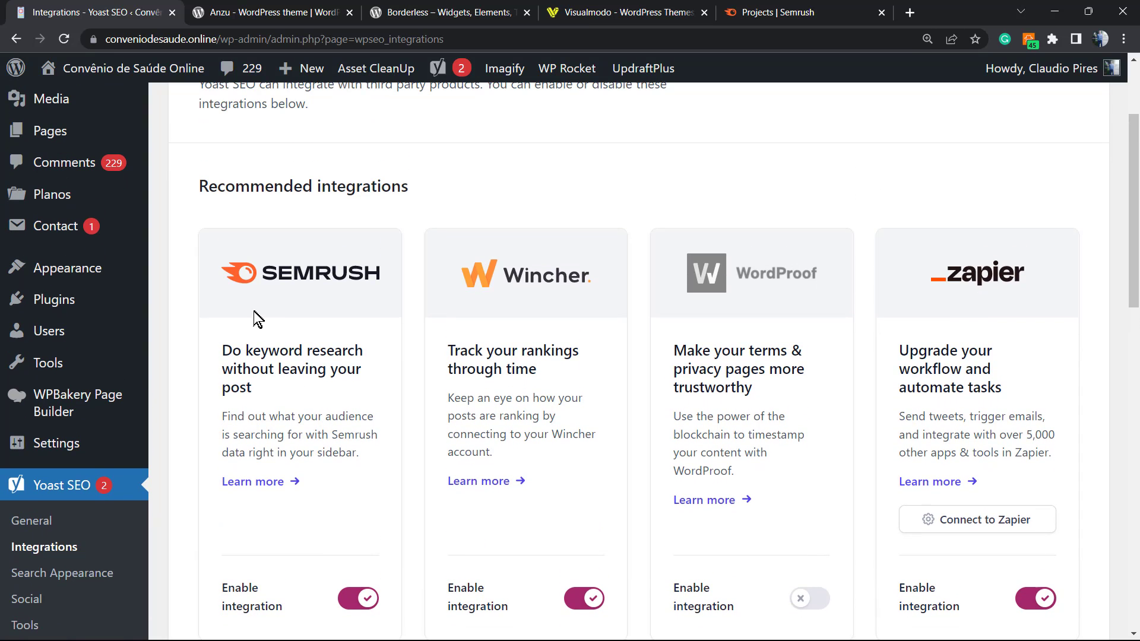
Review the Recommended and Plugin integrations, then switch to the Visualmodo homepage
{"action": "scroll", "scroll_direction": "down", "scroll_amount": 3}
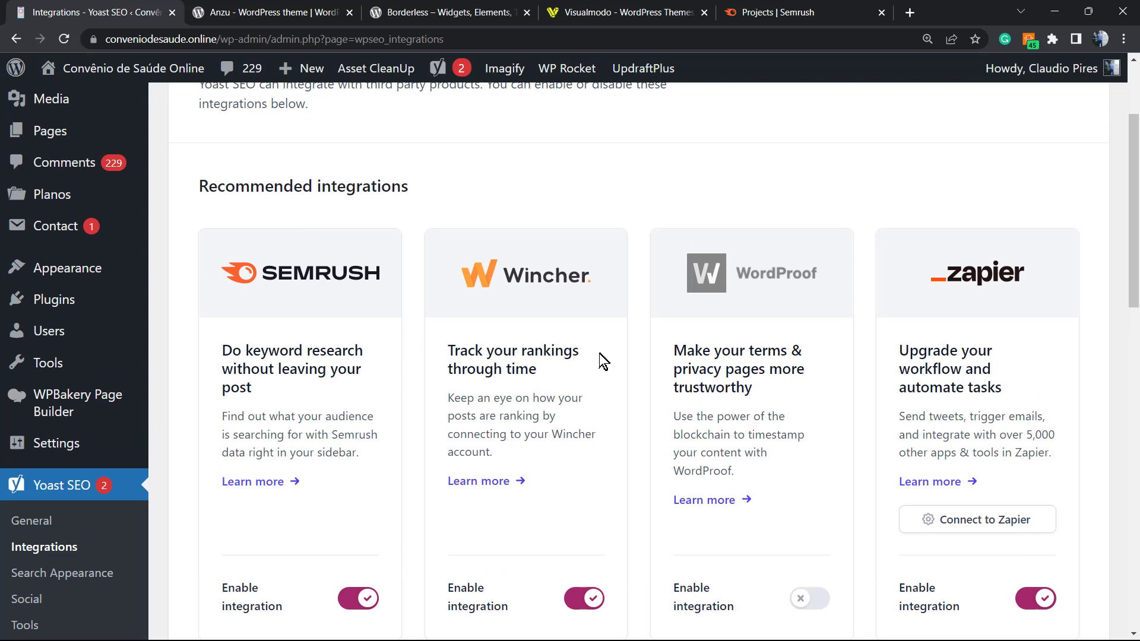
{"action": "scroll", "scroll_direction": "down", "scroll_amount": 3}
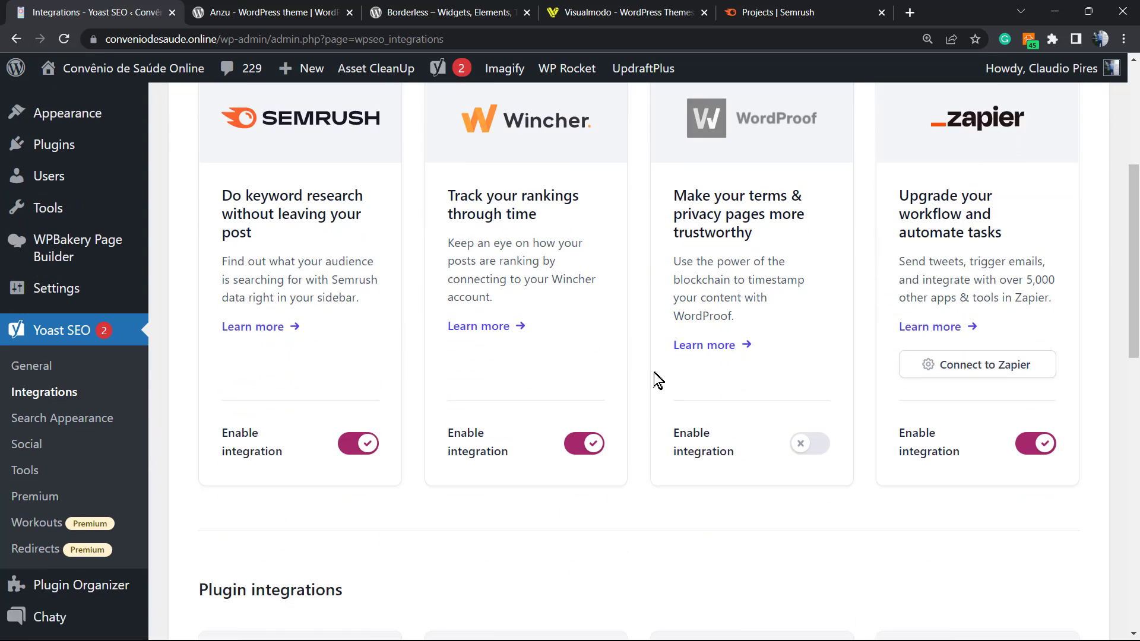
{"action": "scroll", "scroll_direction": "down", "scroll_amount": 3}
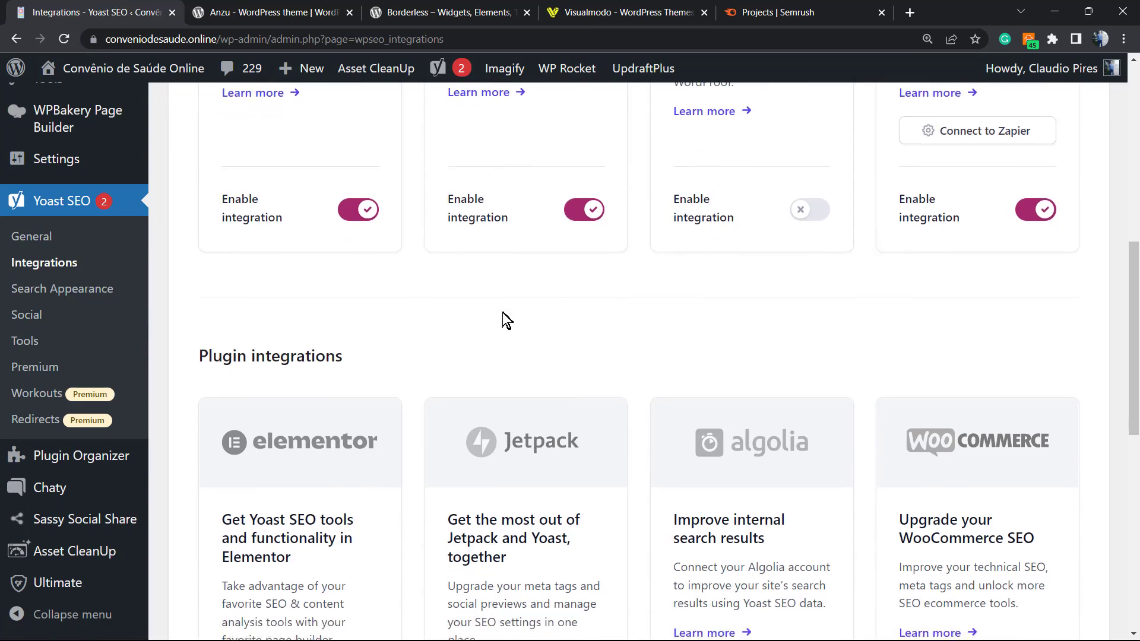
{"action": "scroll", "scroll_direction": "down", "scroll_amount": 3}
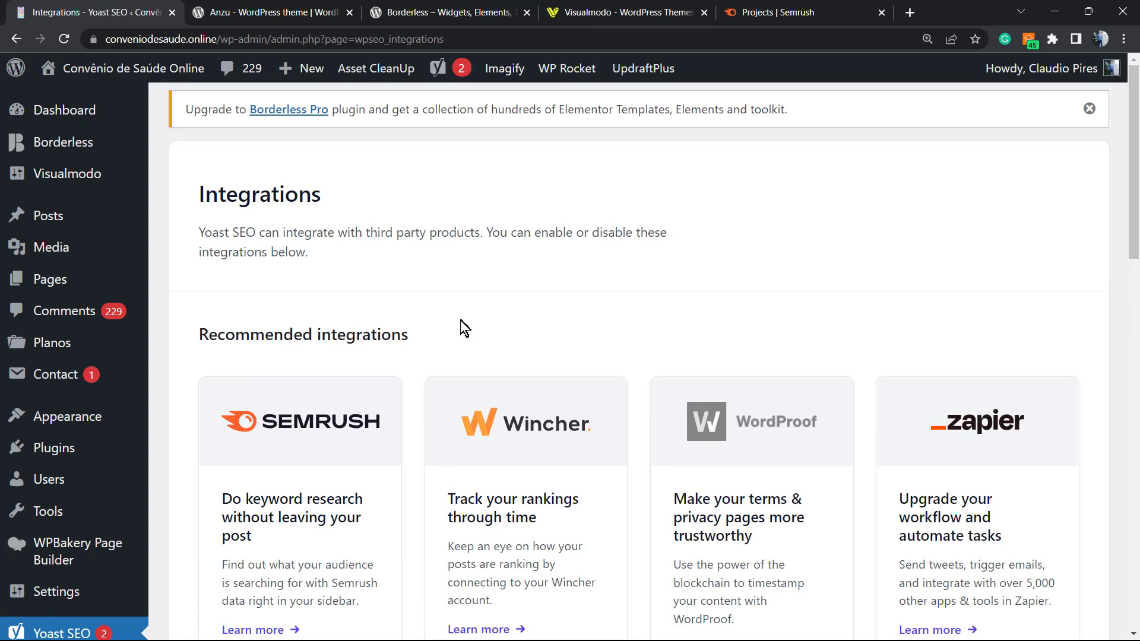
{"action": "scroll", "scroll_direction": "down", "scroll_amount": 3}
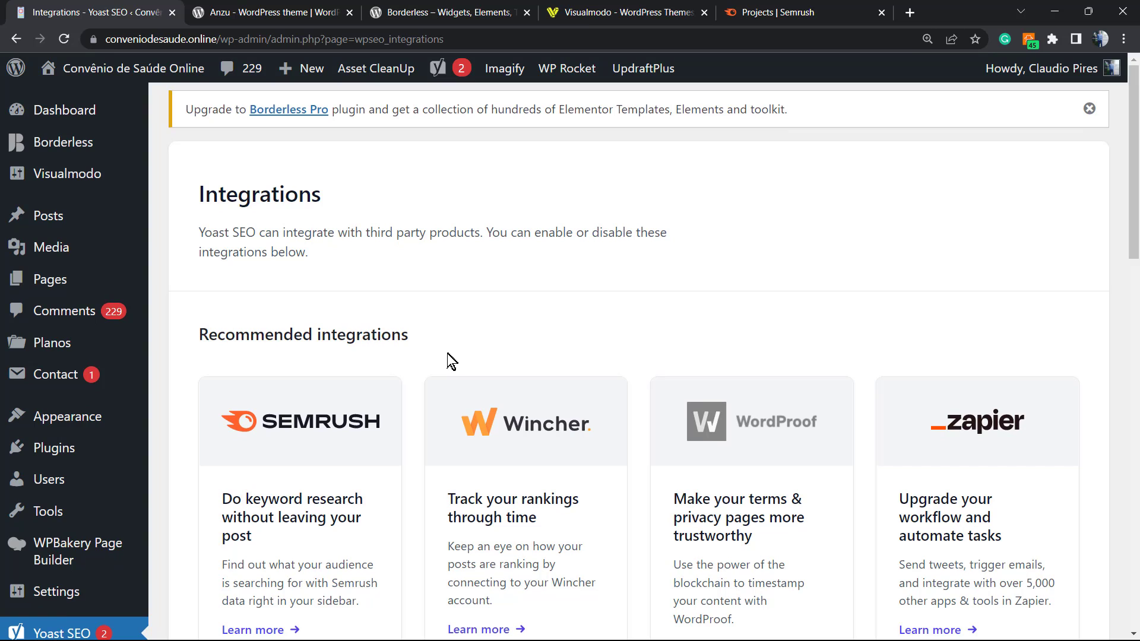
{"action": "mouse_move", "coordinate": [344, 146]}
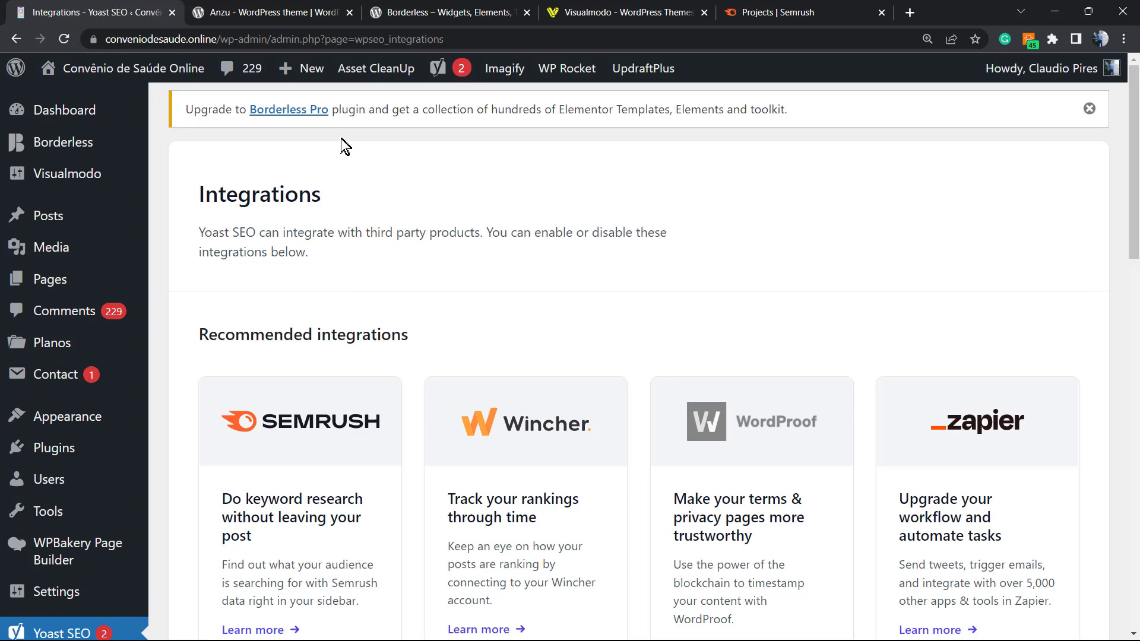
{"action": "left_click", "coordinate": [625, 12]}
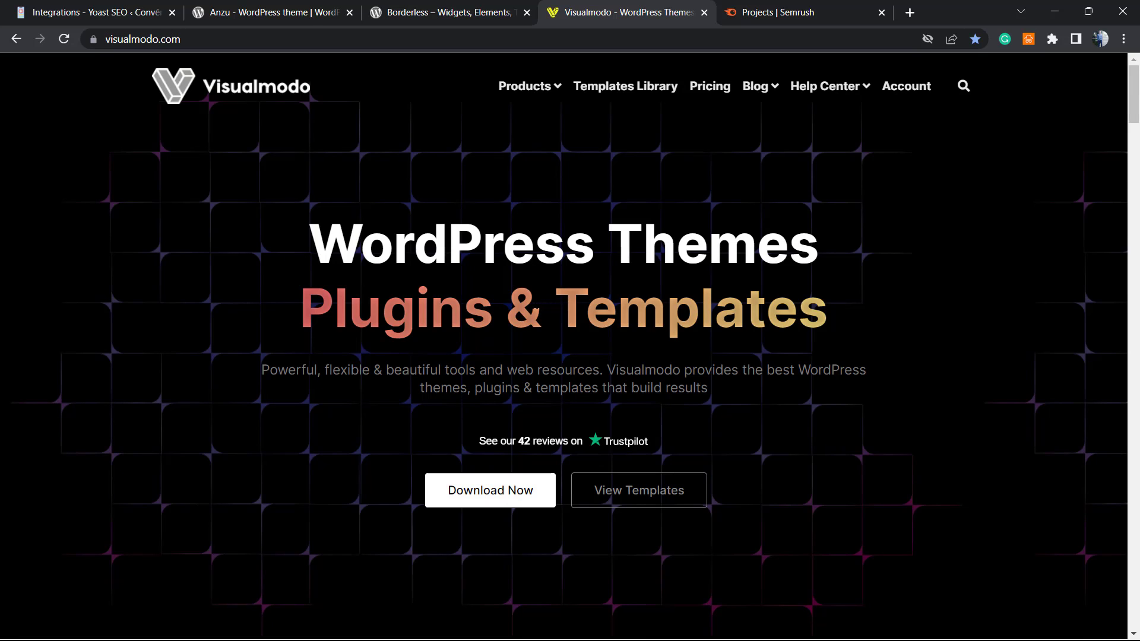
{"action": "mouse_move", "coordinate": [624, 85]}
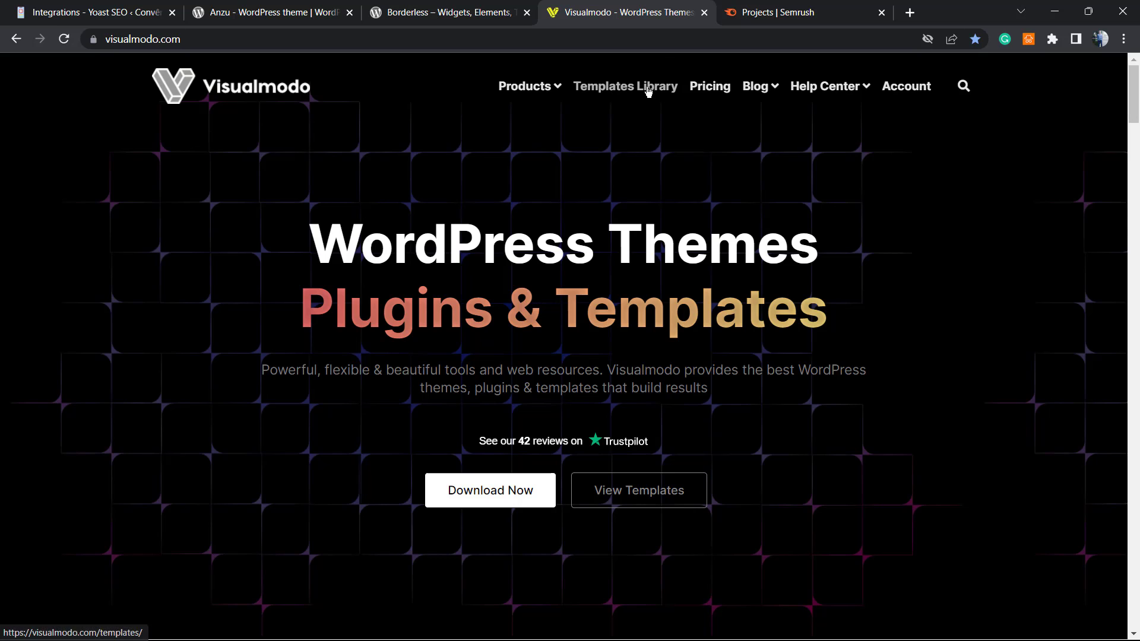
Browse Visualmodo's Templates Library thumbnails, then switch to the Anzu theme page
{"action": "left_click", "coordinate": [624, 86]}
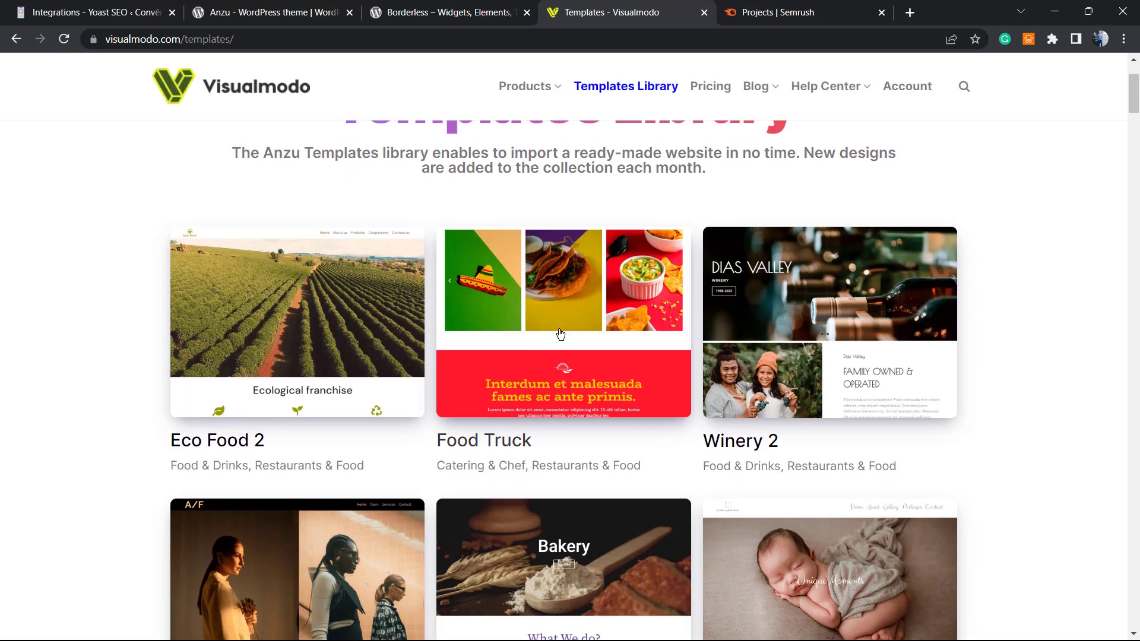
{"action": "scroll", "scroll_direction": "down", "scroll_amount": 3}
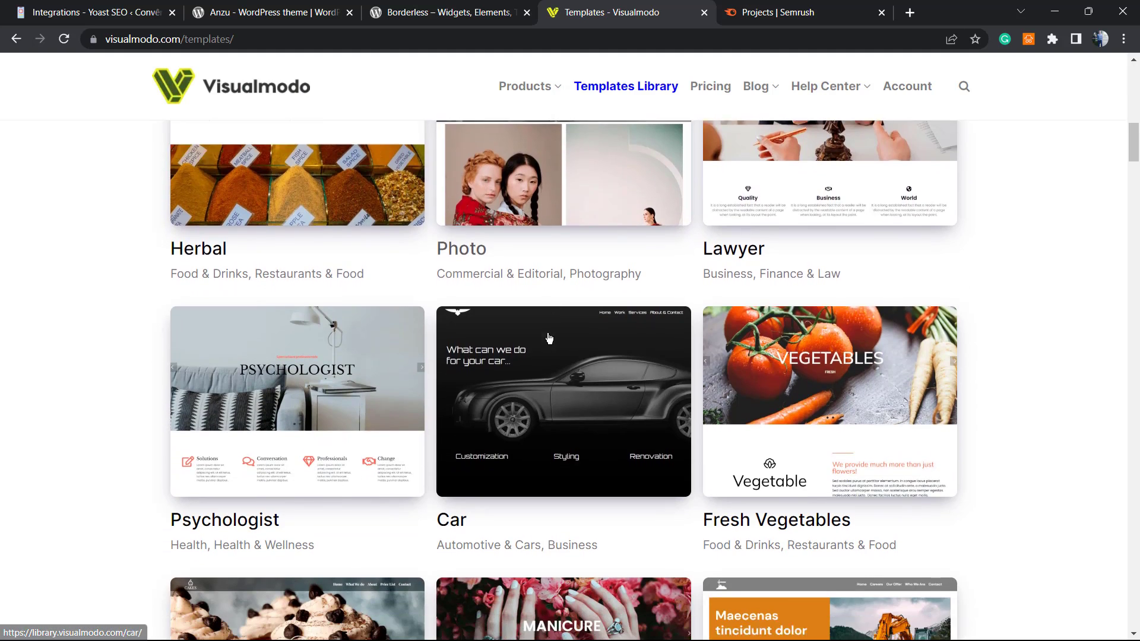
{"action": "scroll", "scroll_direction": "down", "scroll_amount": 3}
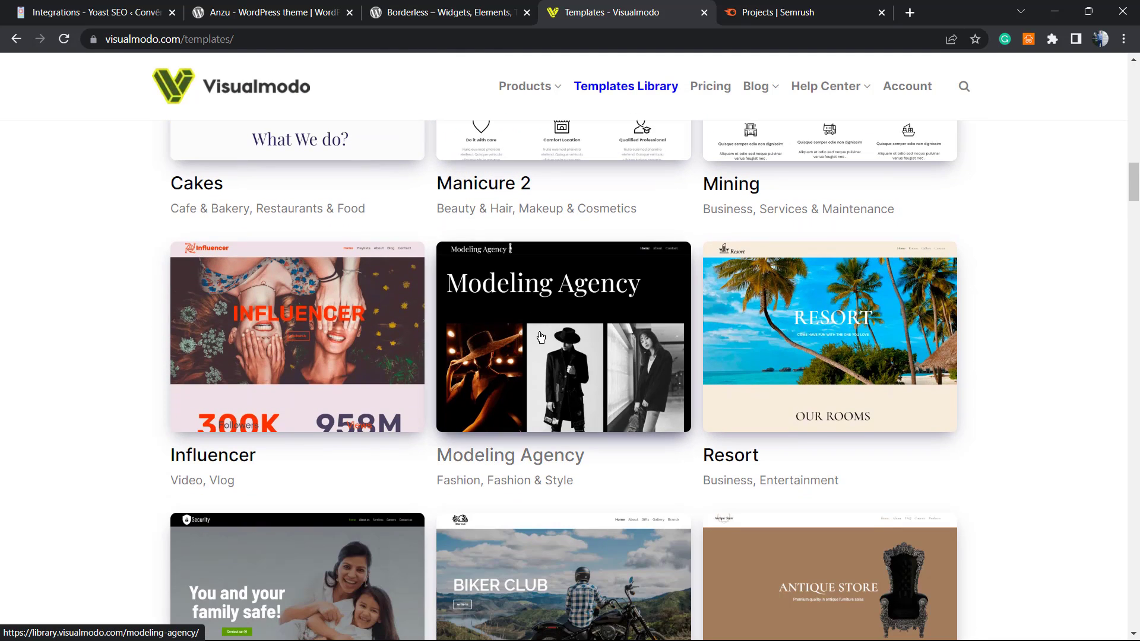
{"action": "scroll", "scroll_direction": "down", "scroll_amount": 3}
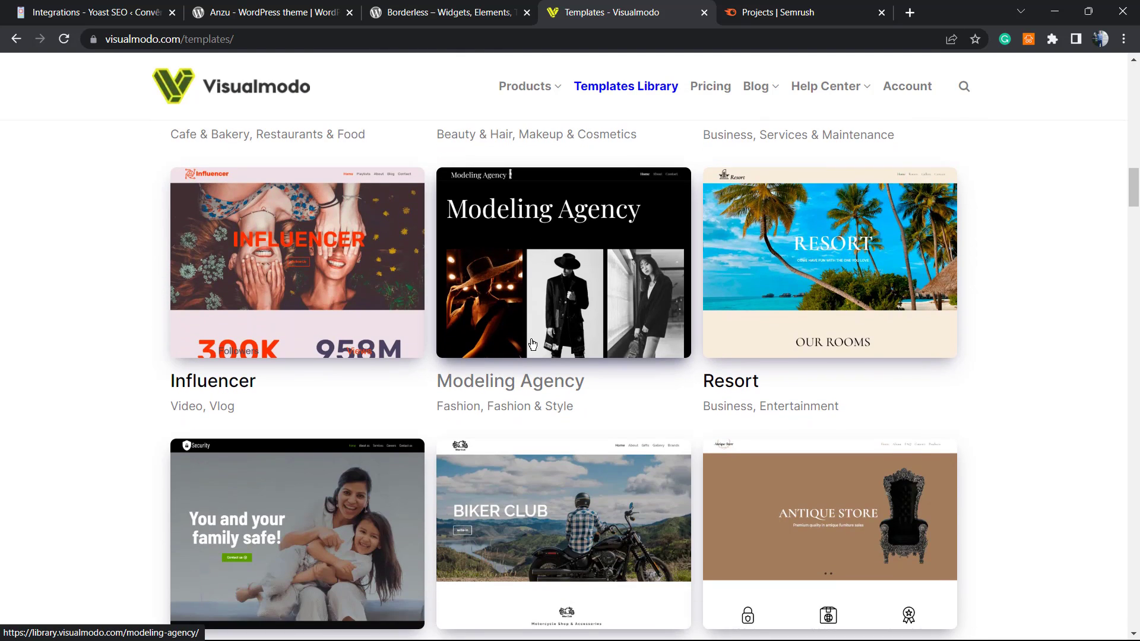
{"action": "scroll", "scroll_direction": "down", "scroll_amount": 3}
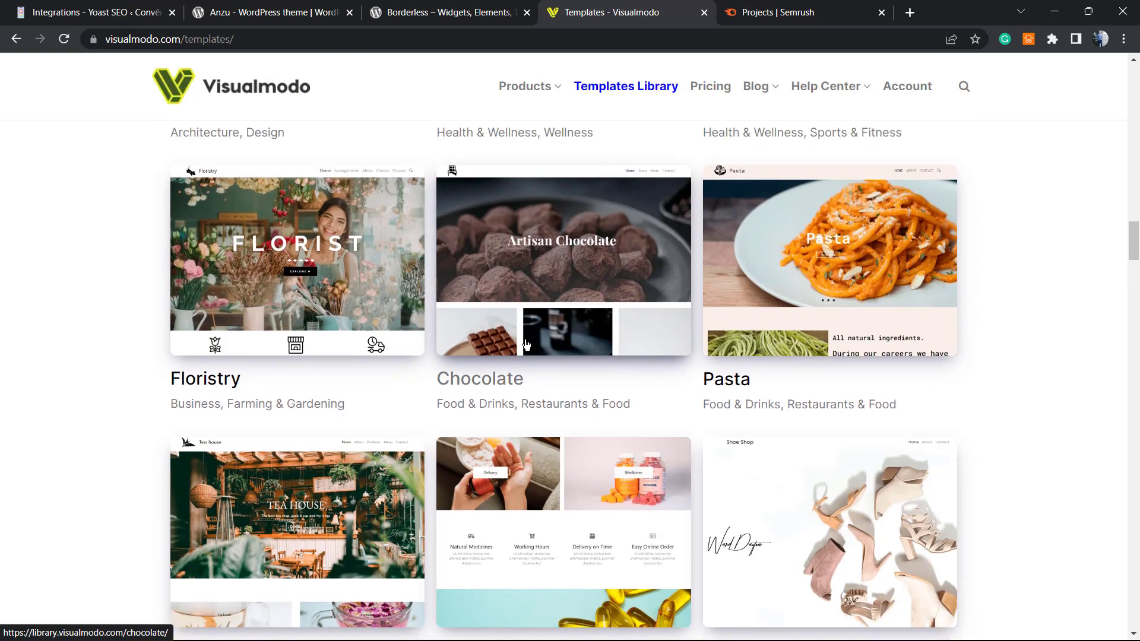
{"action": "scroll", "scroll_direction": "down", "scroll_amount": 3}
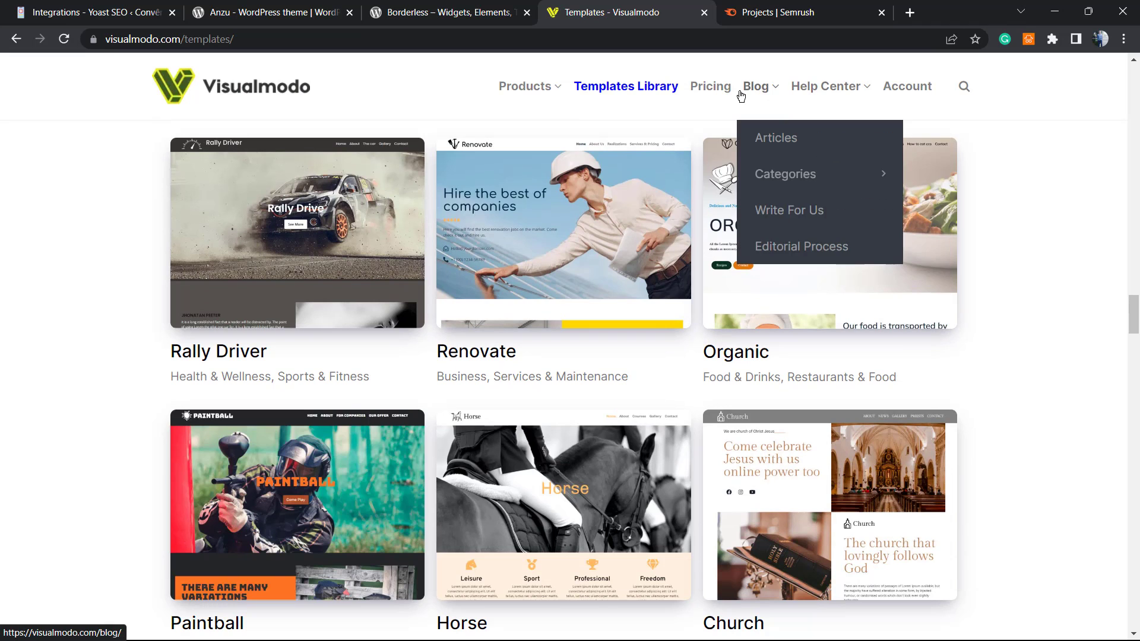
{"action": "scroll", "scroll_direction": "down", "scroll_amount": 3}
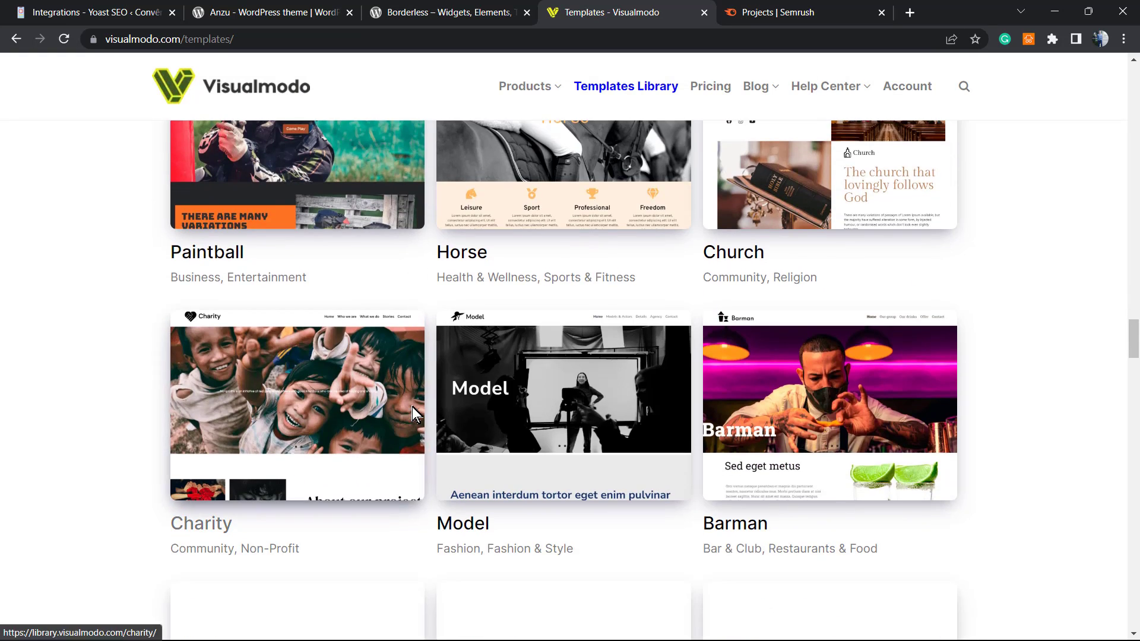
{"action": "left_click", "coordinate": [269, 13]}
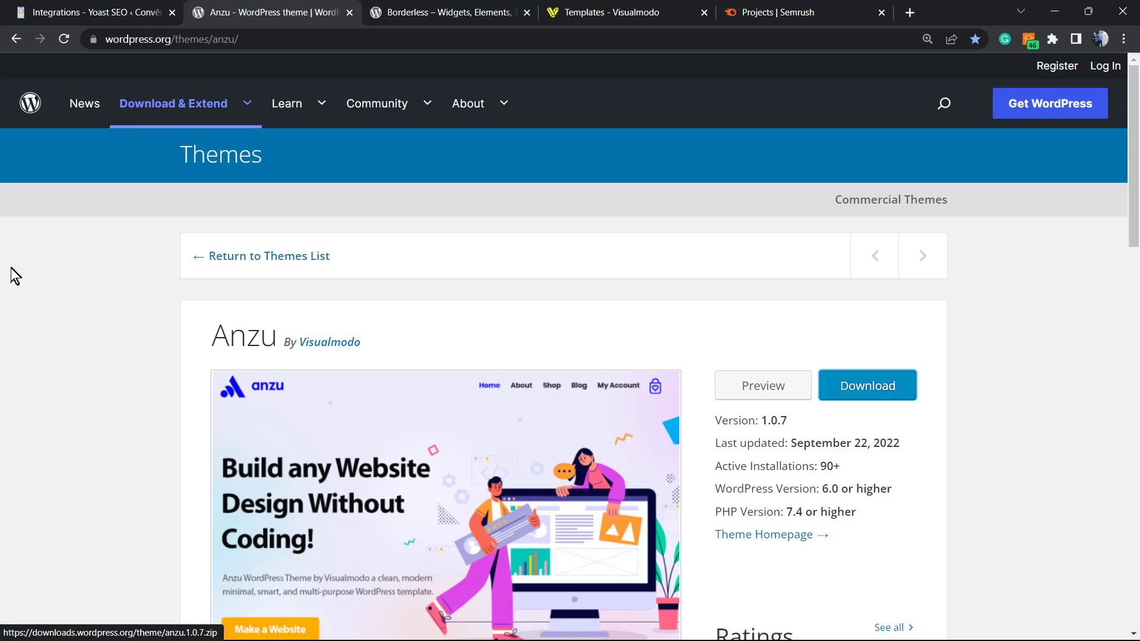
Switch from the Anzu theme page to the Borderless plugin page and select 'Borderless'
{"action": "double_click", "coordinate": [243, 335]}
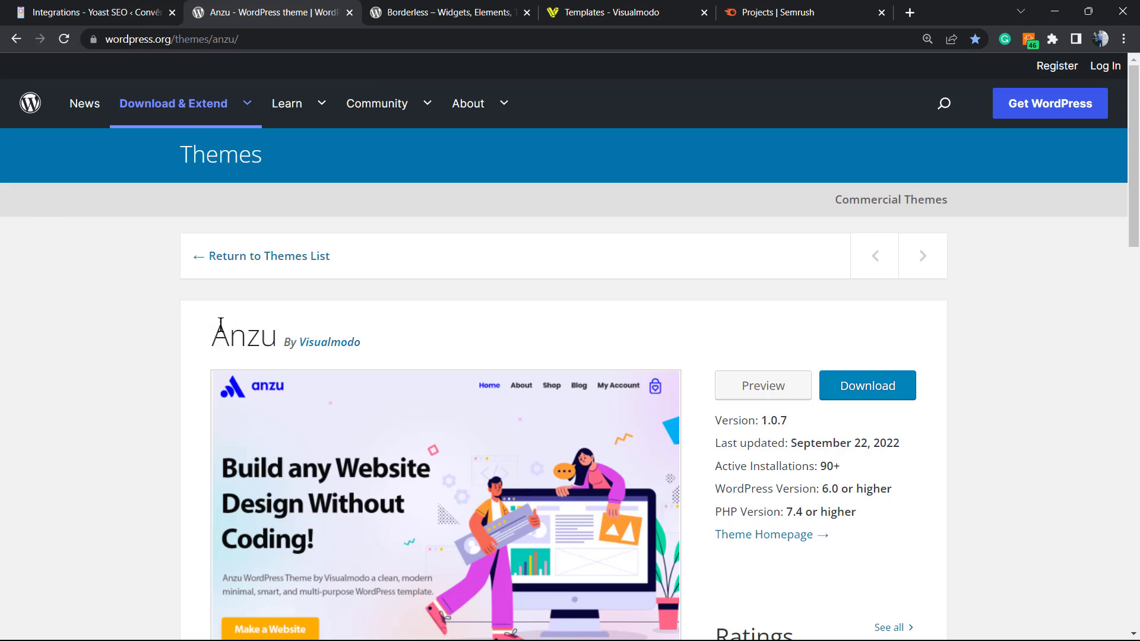
{"action": "left_click", "coordinate": [443, 12]}
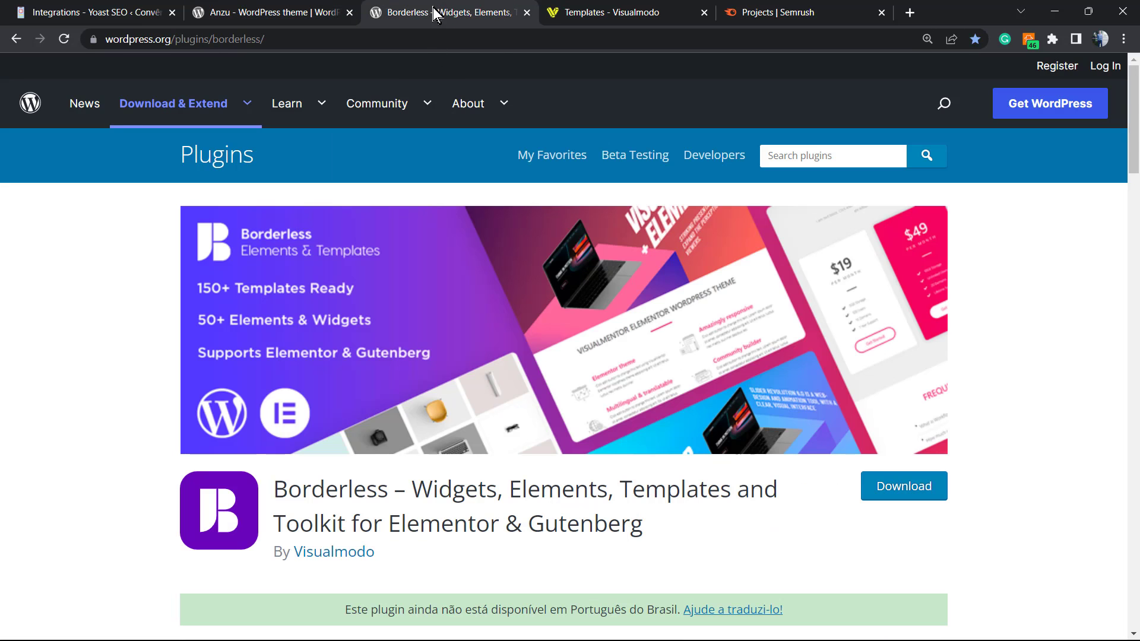
{"action": "scroll", "scroll_direction": "down", "scroll_amount": 3}
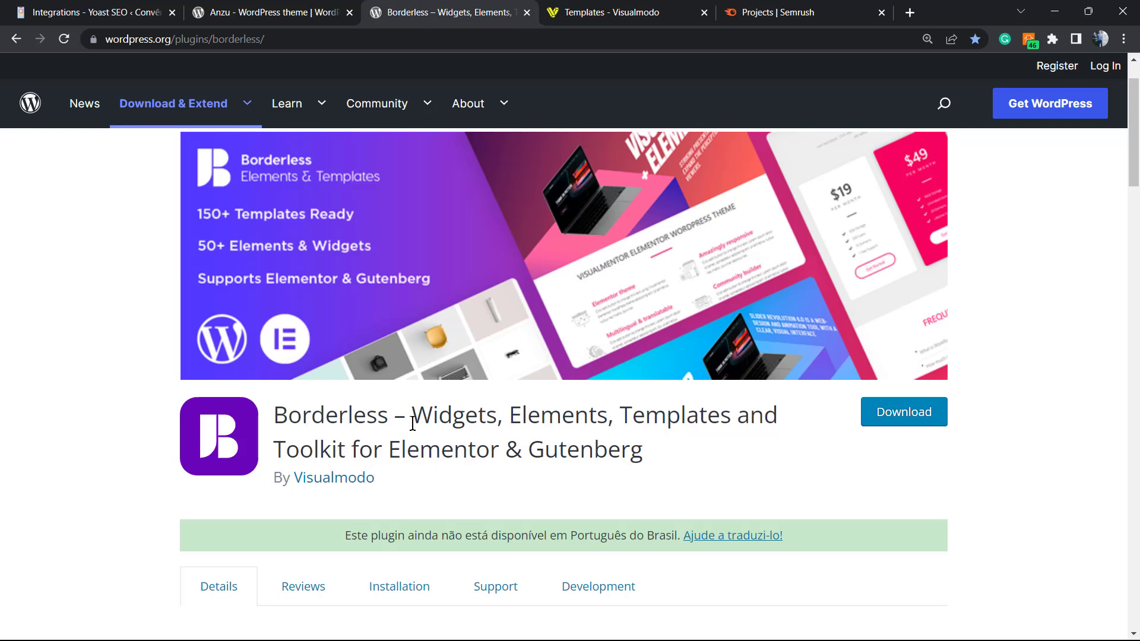
{"action": "double_click", "coordinate": [331, 414]}
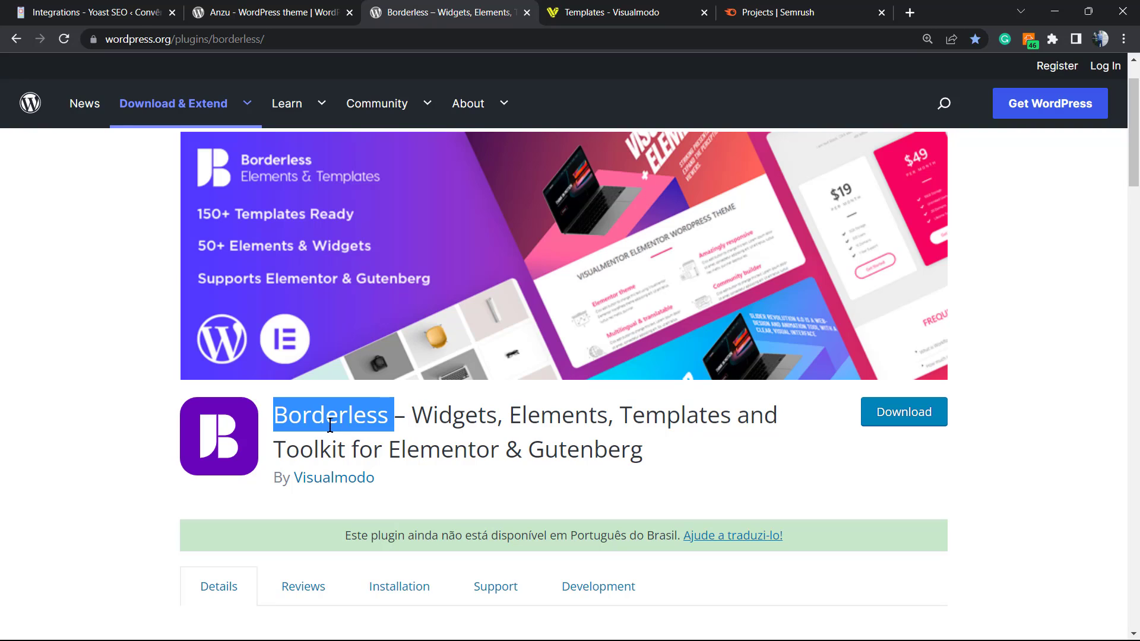